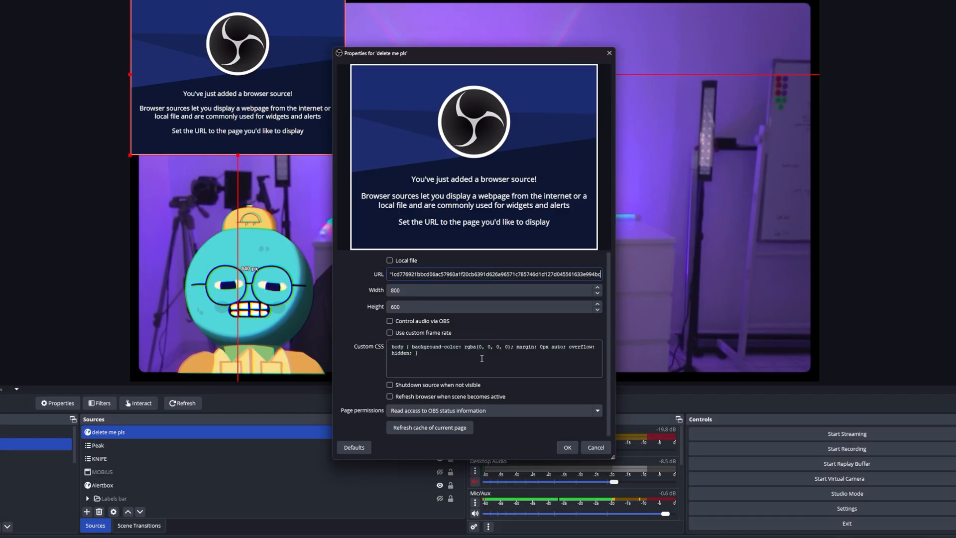
- Add a new scene, keeping the default name Scene 4
{"action": "left_click", "coordinate": [566, 448]}
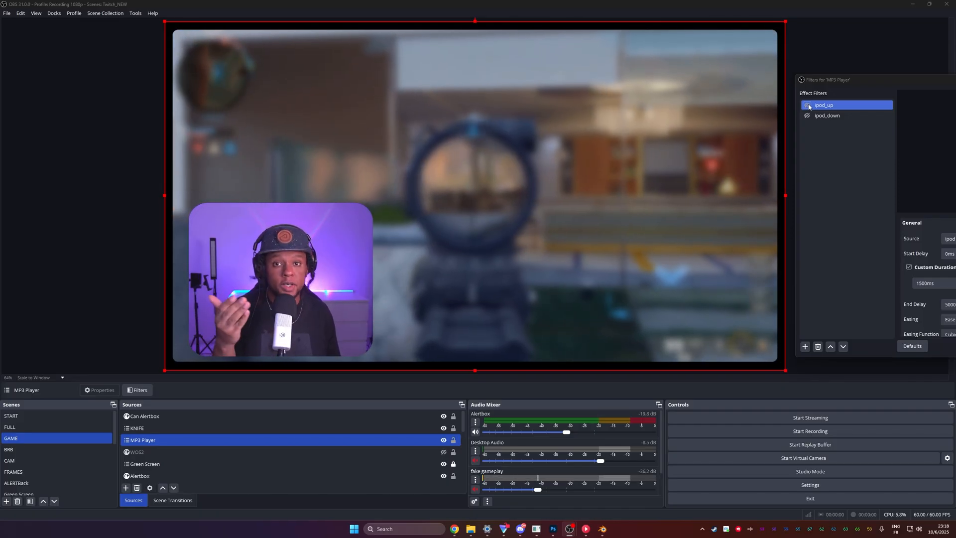
{"action": "left_click", "coordinate": [807, 105]}
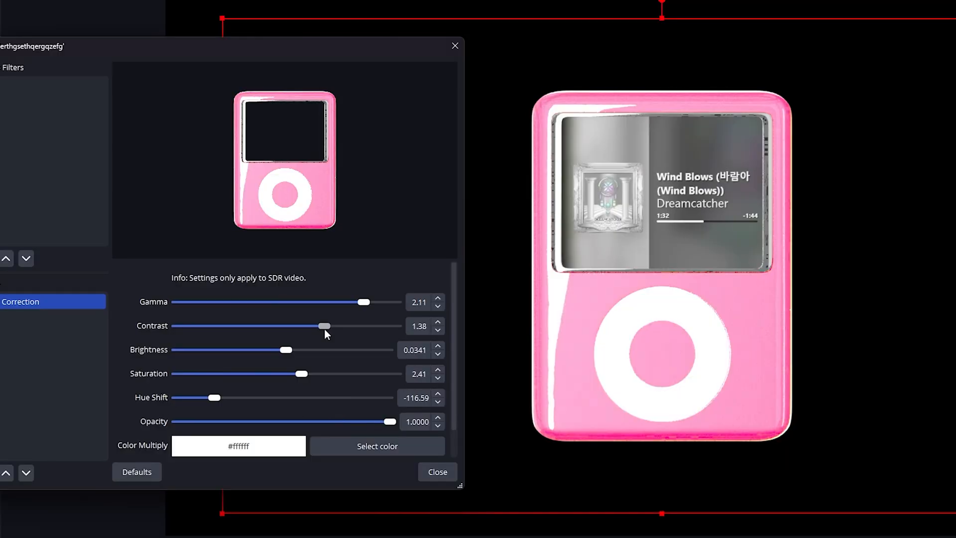
{"action": "left_click", "coordinate": [437, 472]}
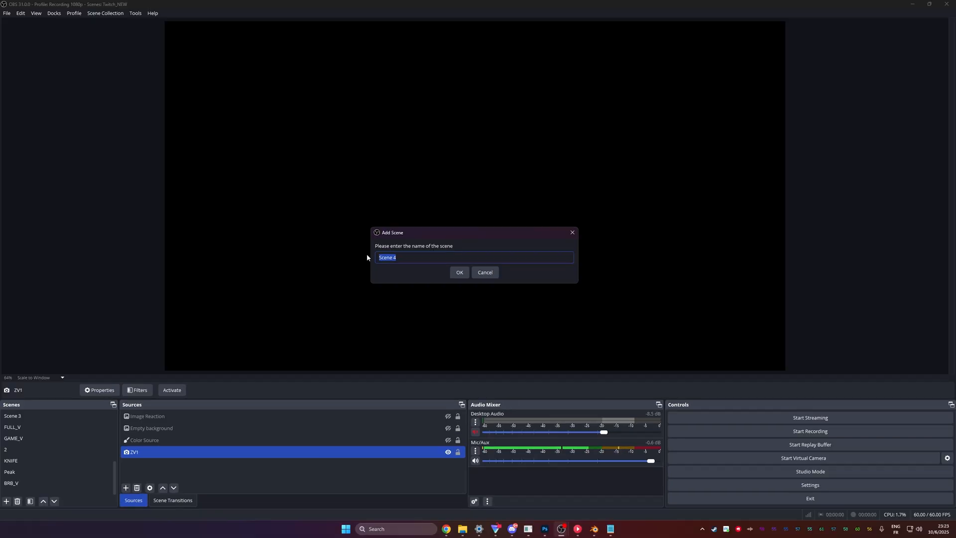
{"action": "left_click", "coordinate": [459, 272]}
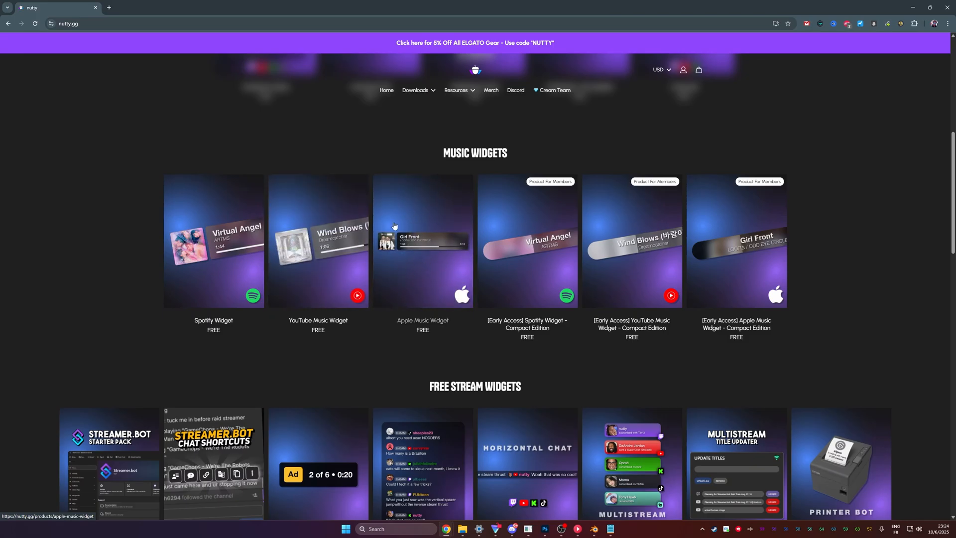
{"action": "mouse_move", "coordinate": [380, 265]}
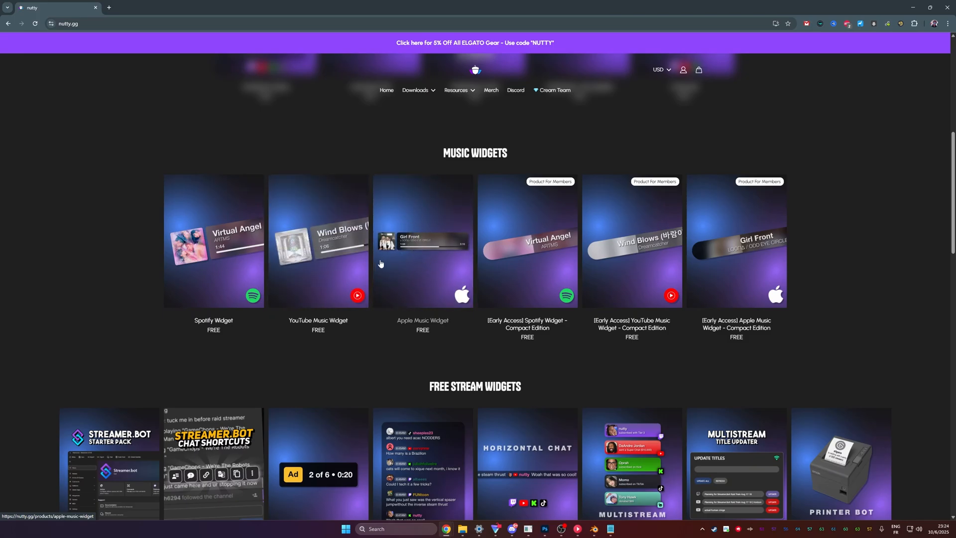
- Open the Apple Music Widget product page from nutty.gg's music widgets
{"action": "left_click", "coordinate": [318, 240]}
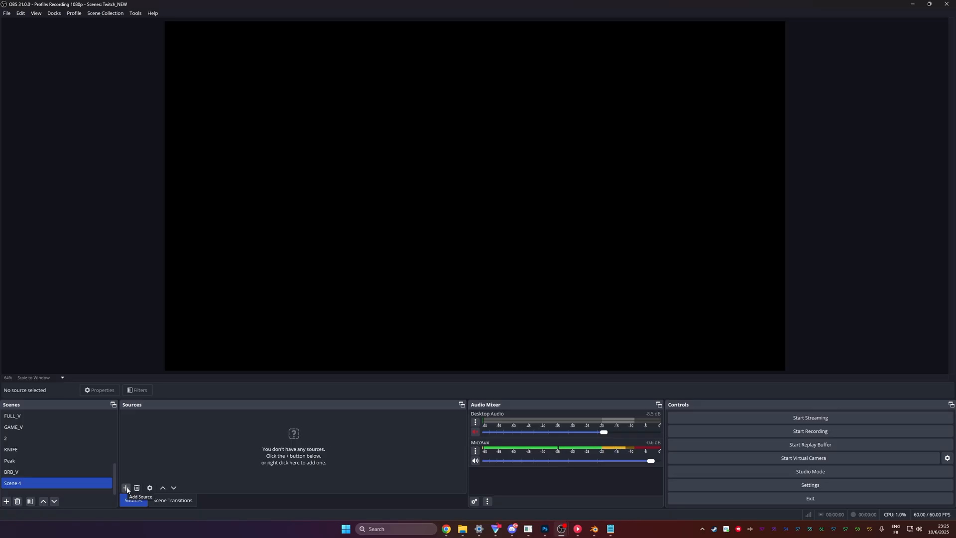
- Add a Browser source 'musiiic player' with the widget URL, sized 650 by 500
{"action": "left_click", "coordinate": [125, 488]}
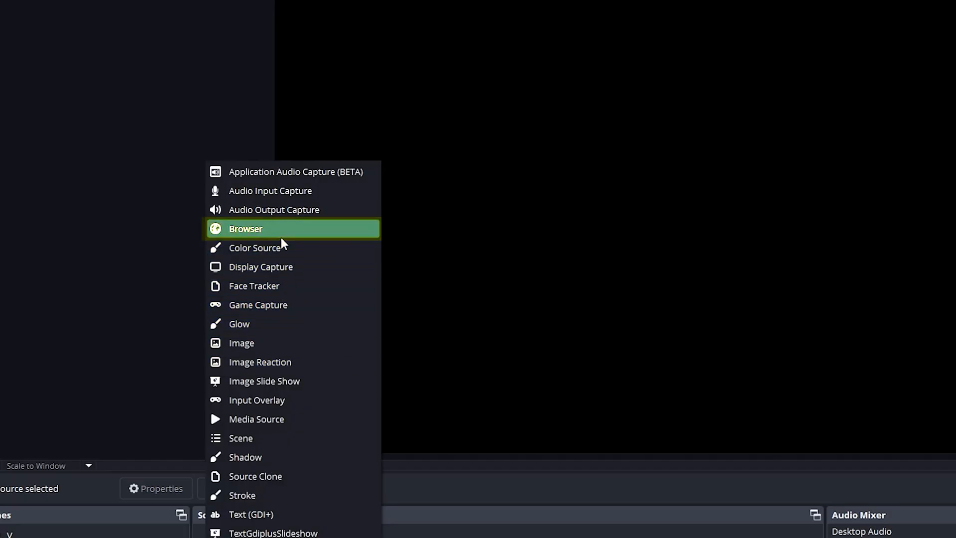
{"action": "left_click", "coordinate": [245, 228]}
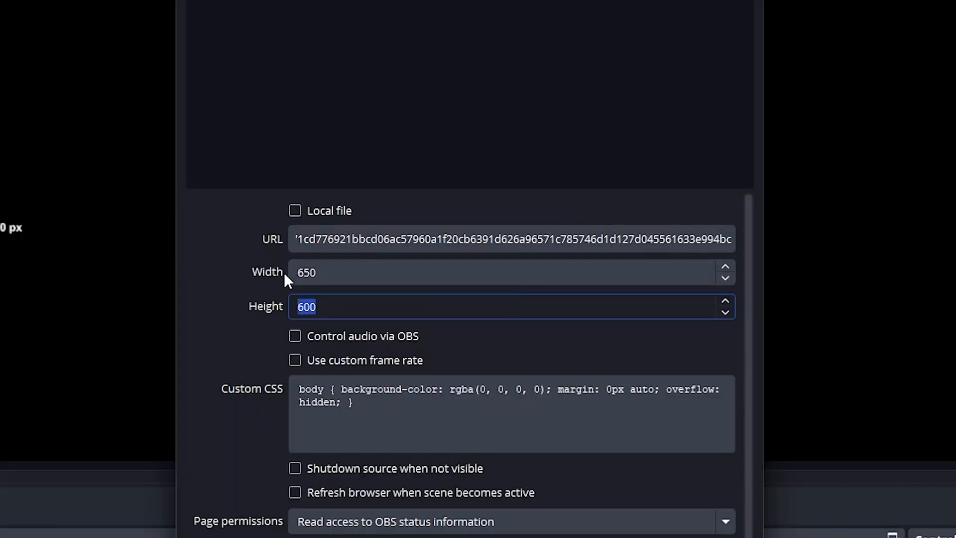
{"action": "type", "text": "500"}
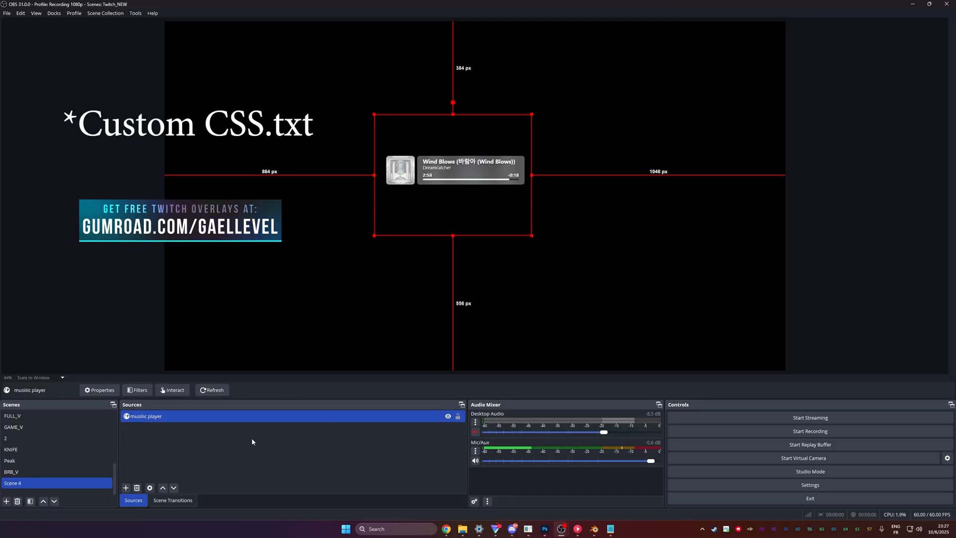
- Replace the music player source's existing Custom CSS with the album-art layout CSS
{"action": "left_click", "coordinate": [99, 390]}
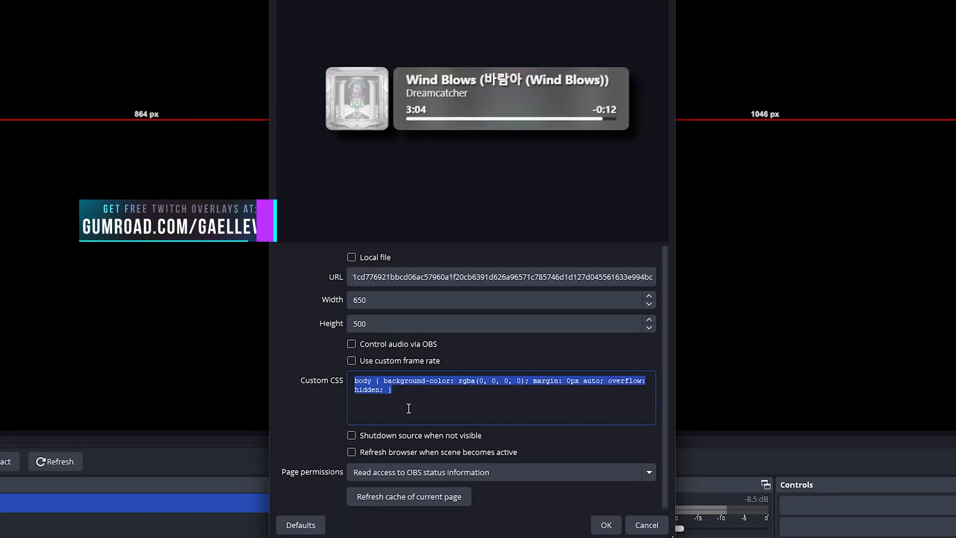
{"action": "key", "text": "Delete"}
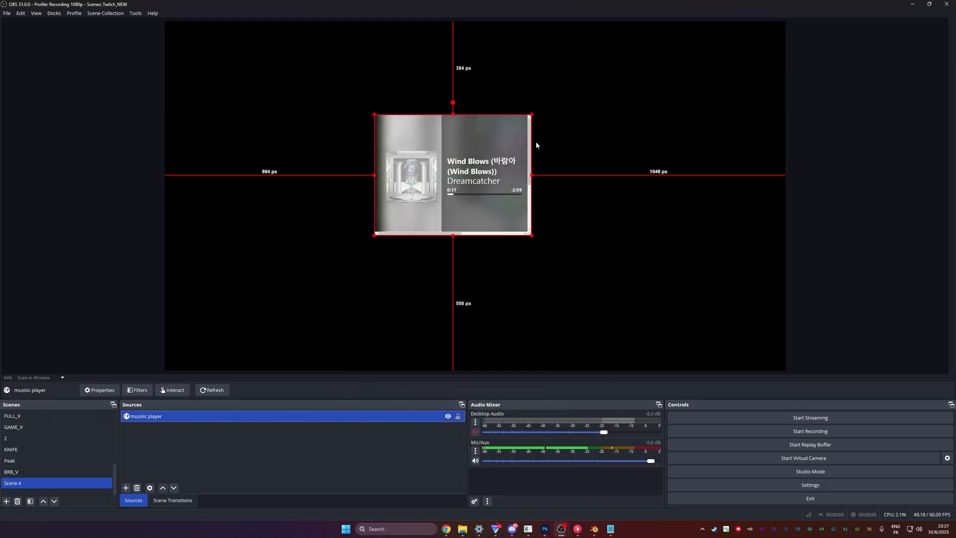
{"action": "mouse_move", "coordinate": [517, 206]}
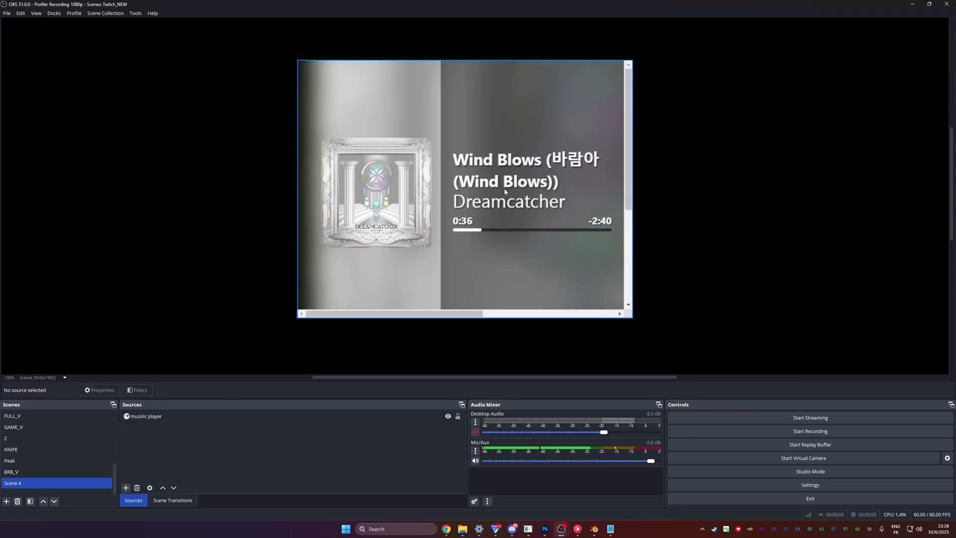
{"action": "left_click", "coordinate": [144, 416]}
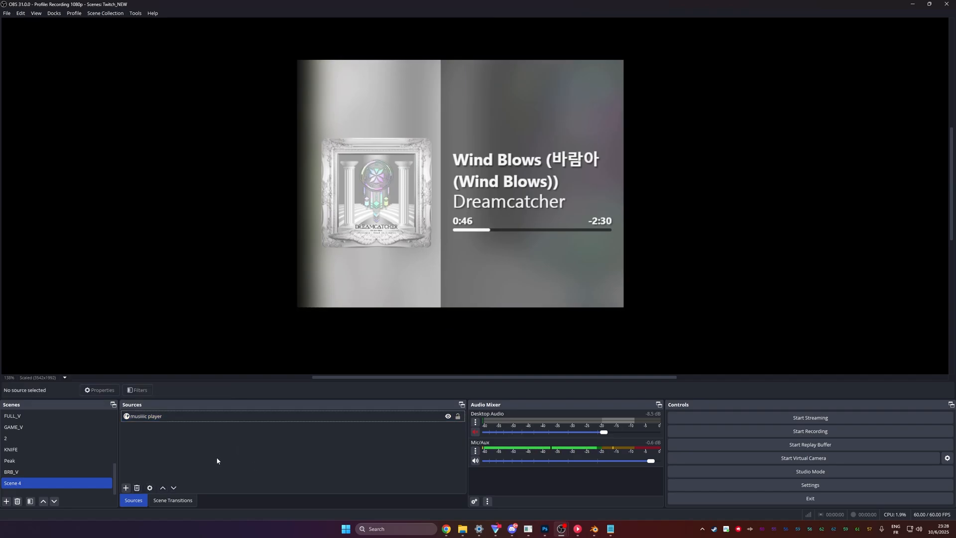
- Add a looping media source playing Player_blue_white.webm from the ipod files folder
{"action": "type", "text": "erthgset"}
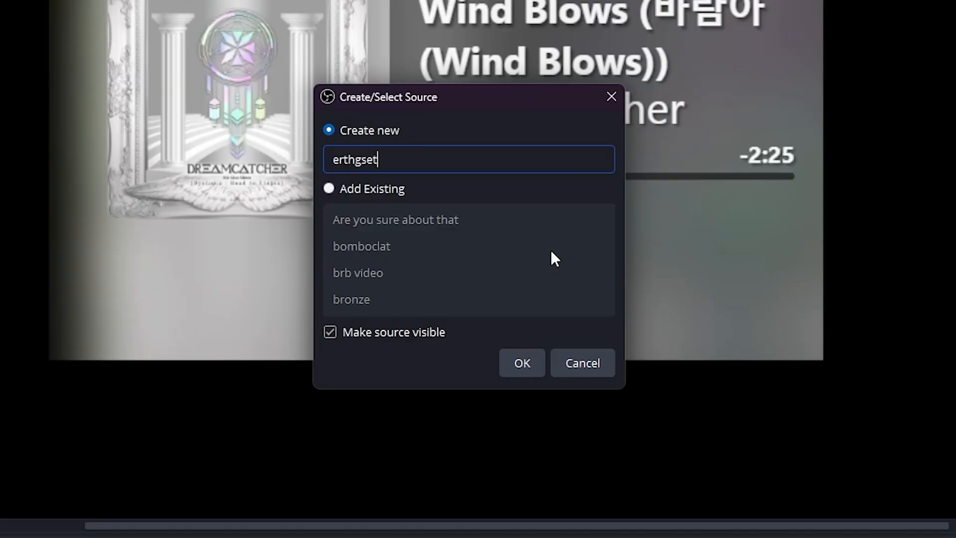
{"action": "left_click", "coordinate": [521, 362]}
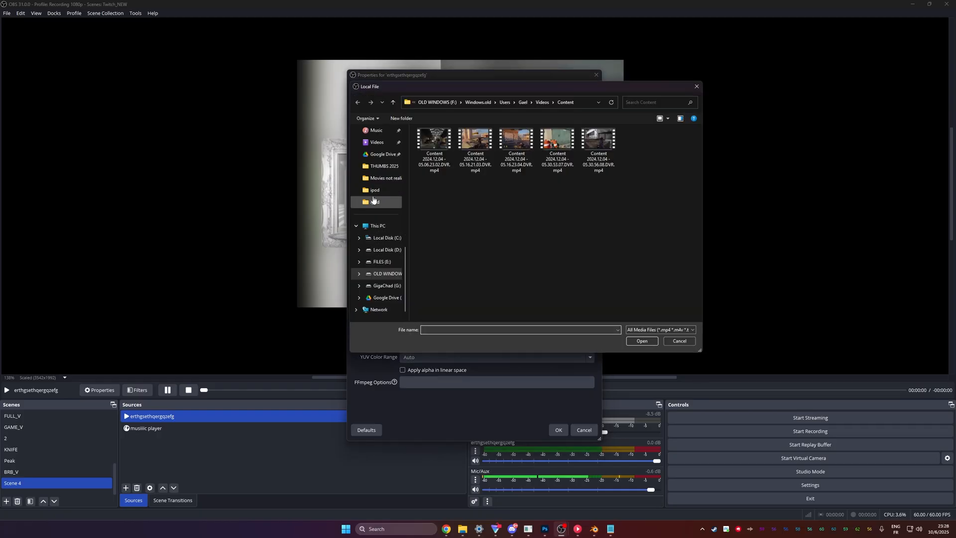
{"action": "double_click", "coordinate": [375, 201]}
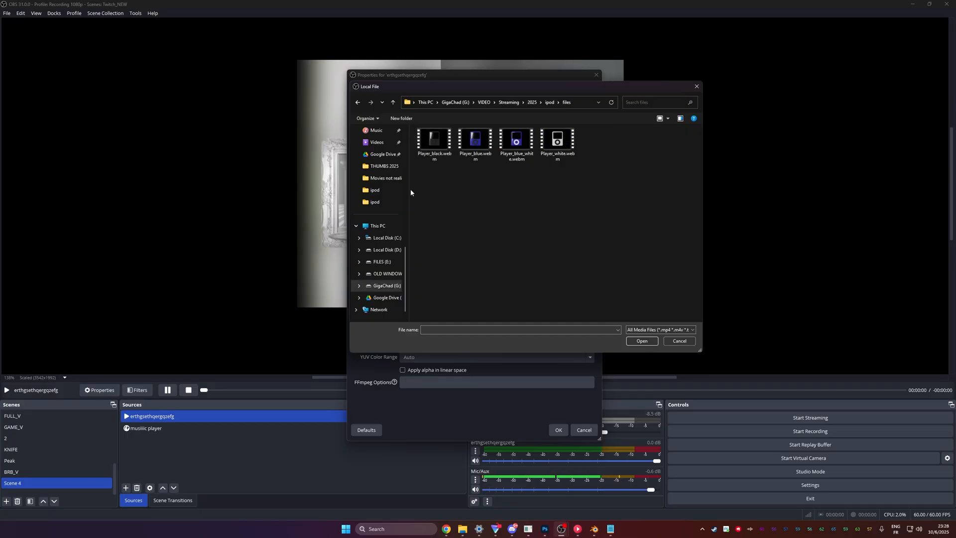
{"action": "mouse_move", "coordinate": [475, 141]}
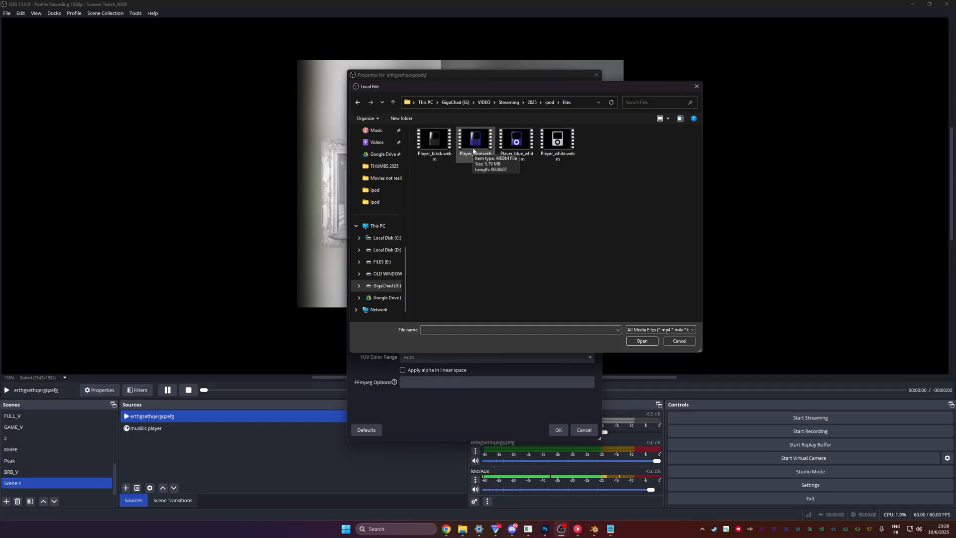
{"action": "mouse_move", "coordinate": [459, 182]}
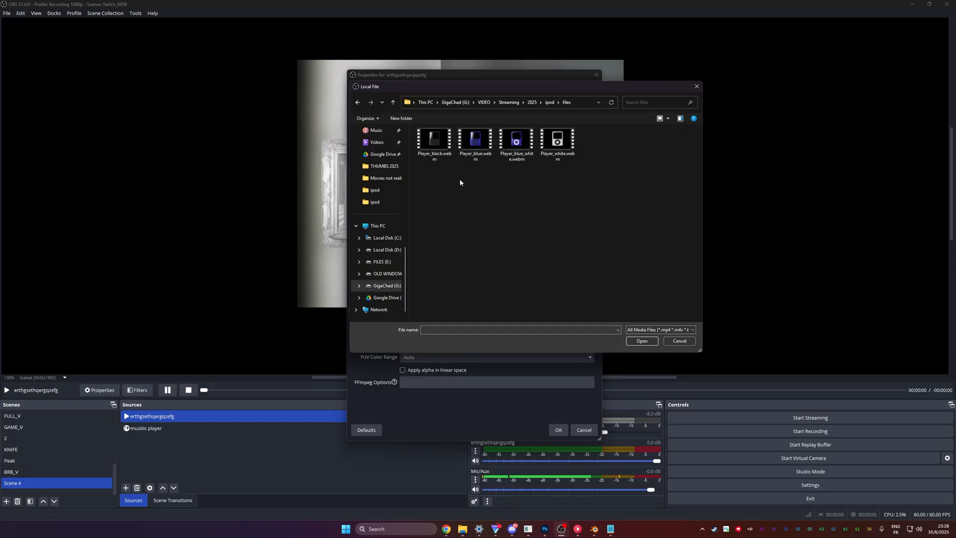
{"action": "left_click", "coordinate": [516, 141]}
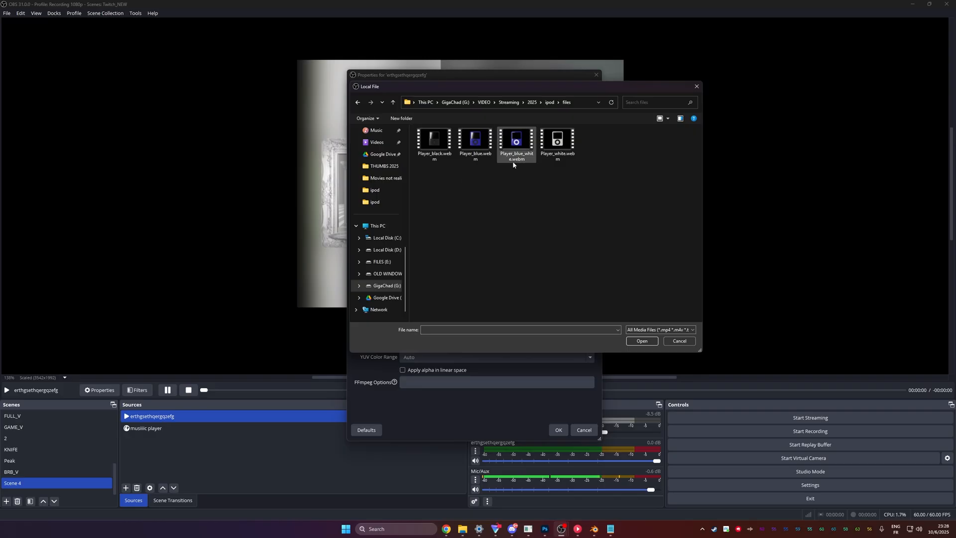
{"action": "mouse_move", "coordinate": [556, 140]}
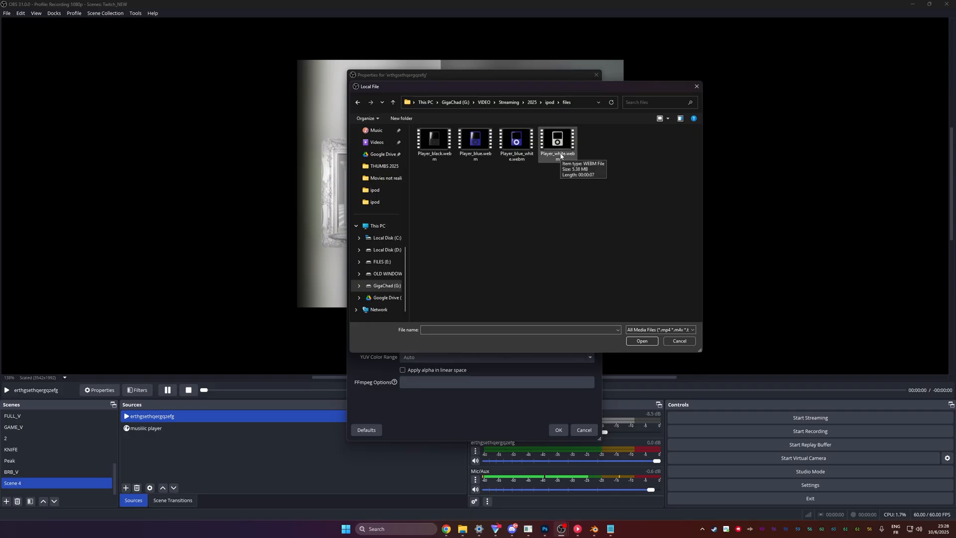
{"action": "left_click", "coordinate": [516, 140]}
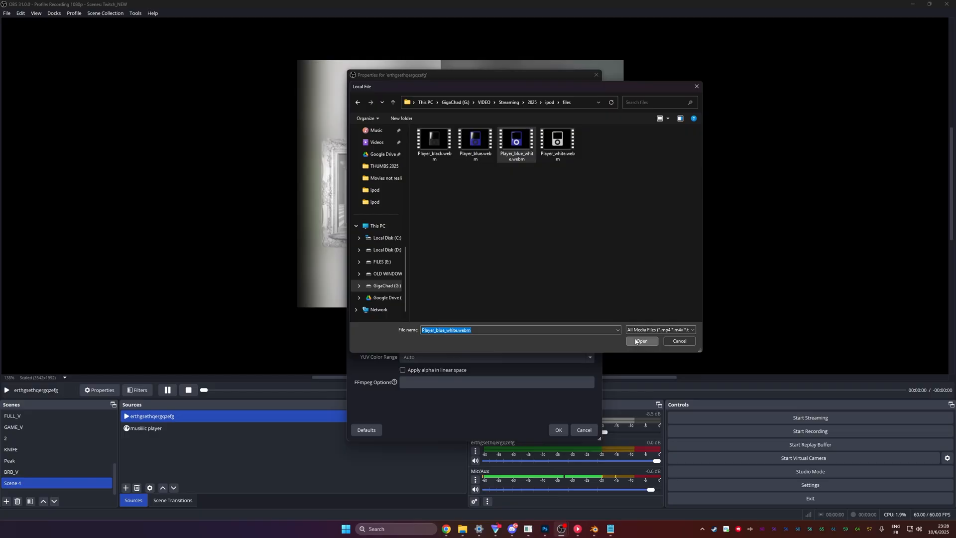
{"action": "left_click", "coordinate": [642, 341]}
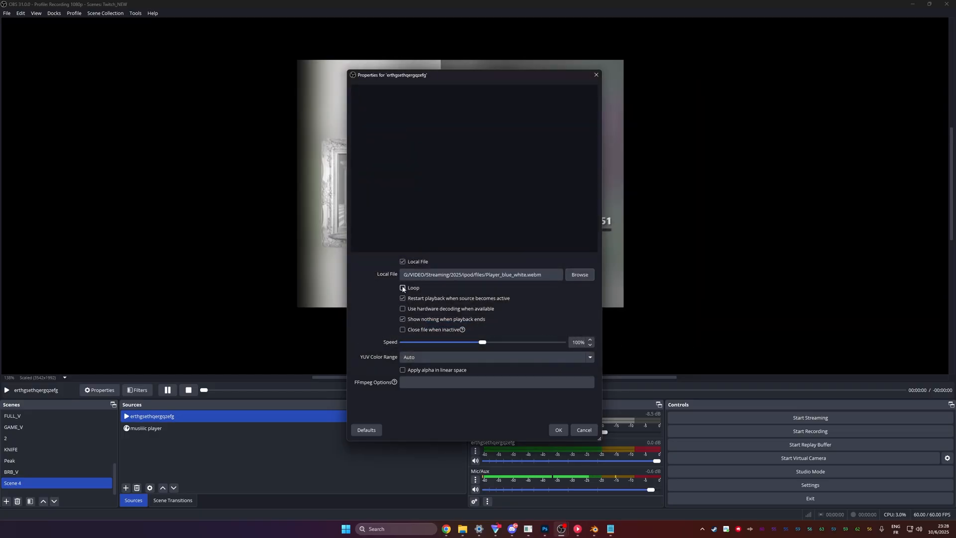
{"action": "left_click", "coordinate": [403, 288]}
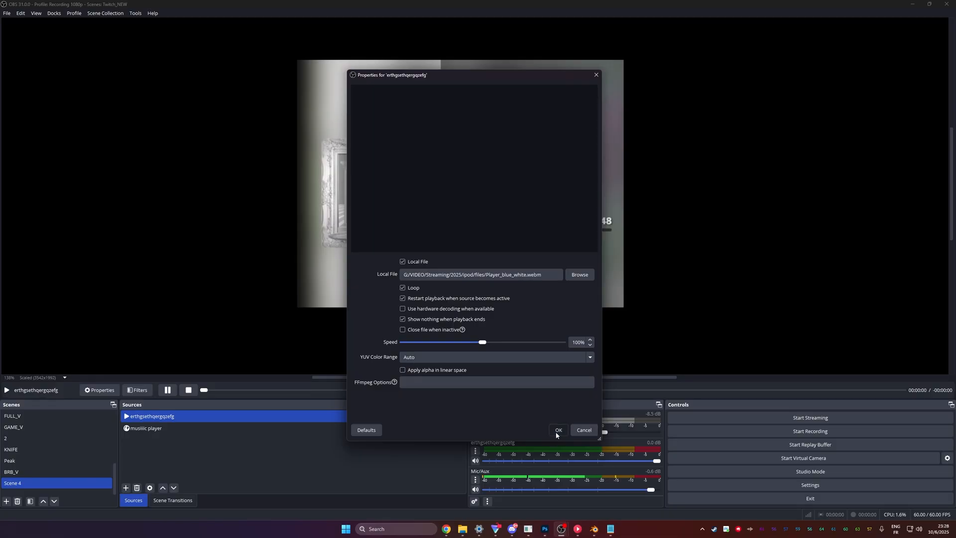
{"action": "left_click", "coordinate": [558, 430]}
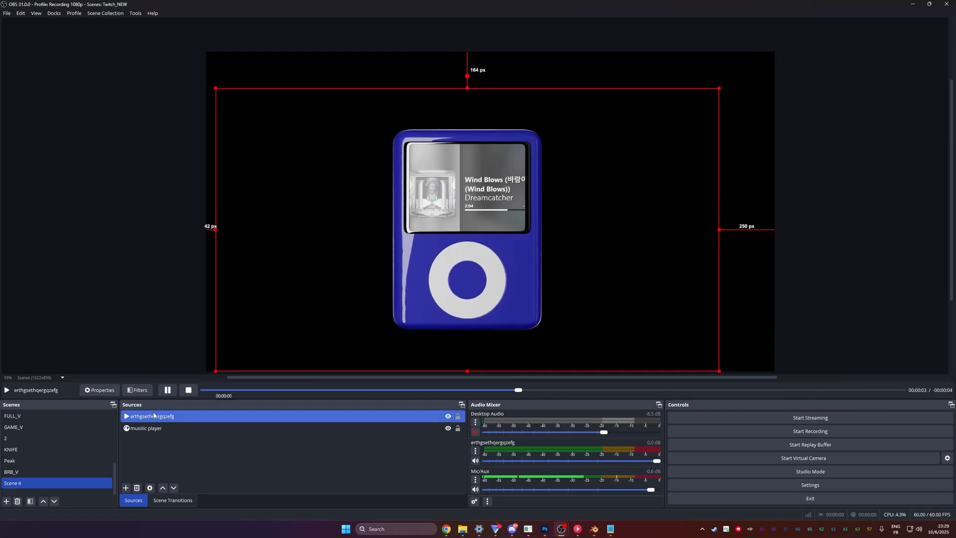
- Select the iPod video source to fit the widget inside its screen
{"action": "left_click", "coordinate": [146, 428]}
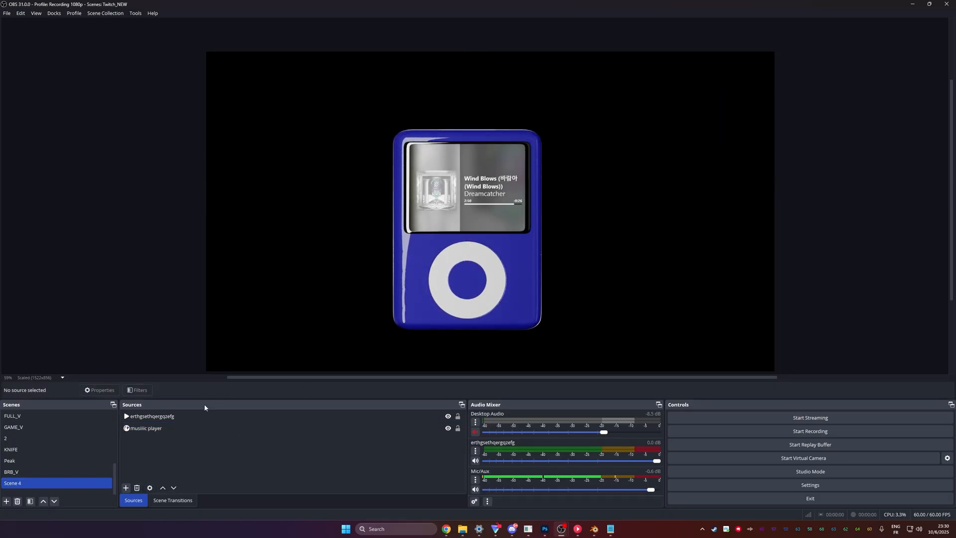
- Select the sources to group the iPod video with the music player
{"action": "left_click", "coordinate": [150, 416]}
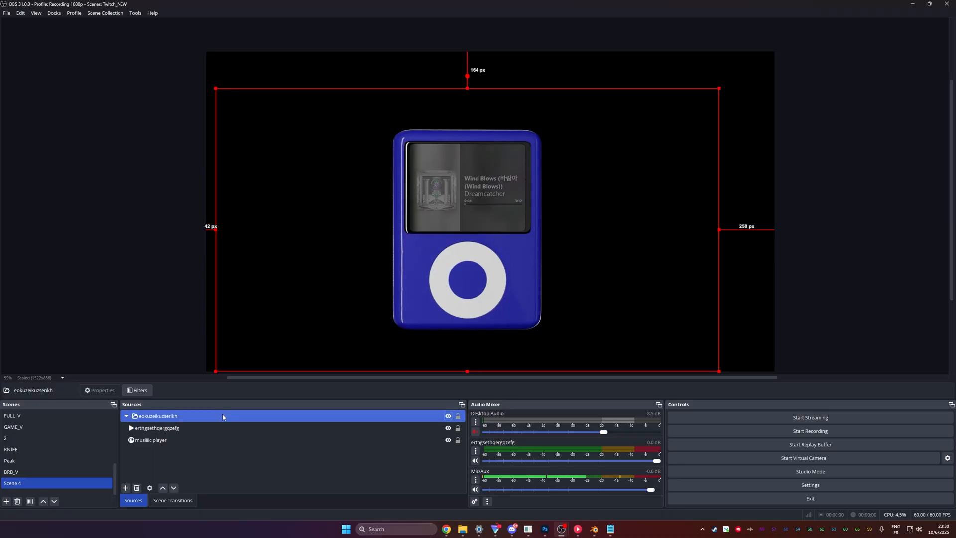
- Open the group's options, then select the music player and iPod video sources
{"action": "right_click", "coordinate": [157, 416]}
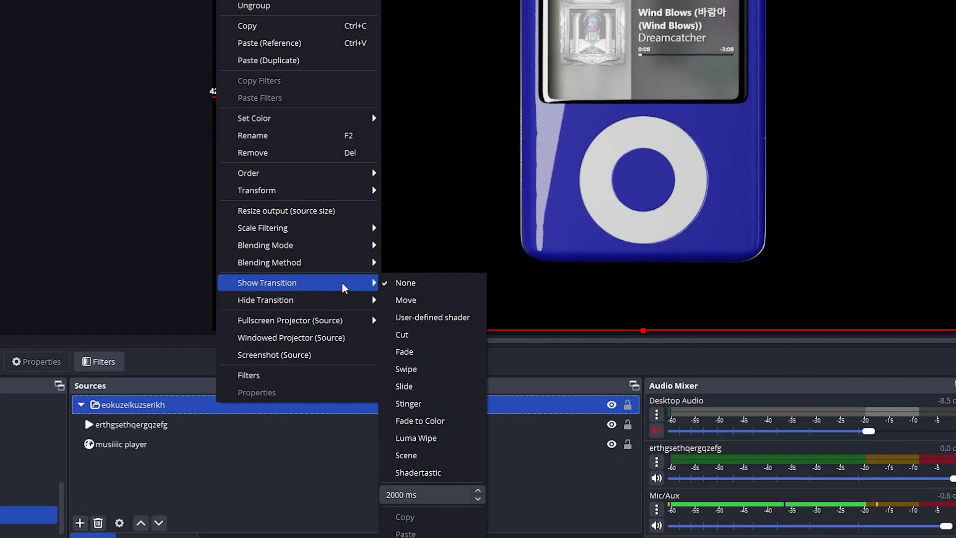
{"action": "mouse_move", "coordinate": [322, 299]}
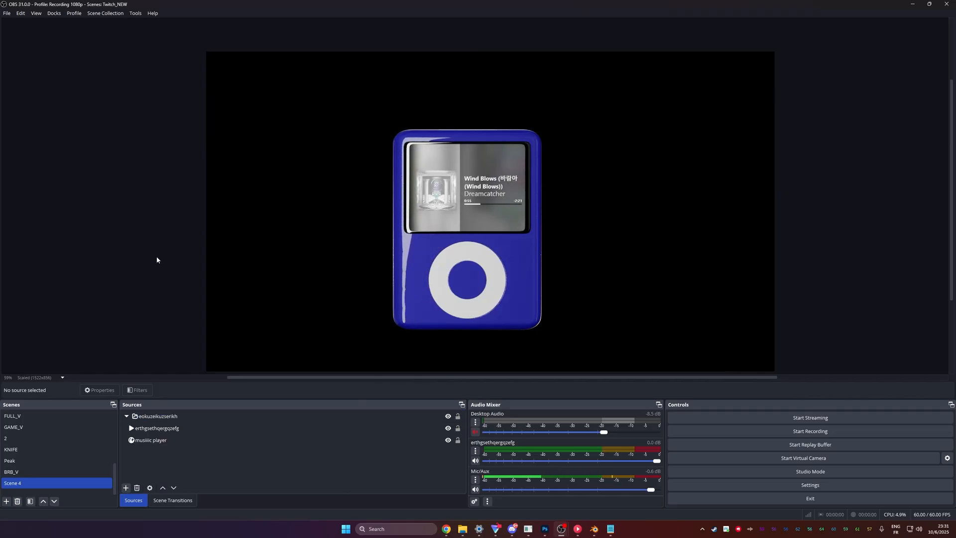
{"action": "mouse_move", "coordinate": [840, 225]}
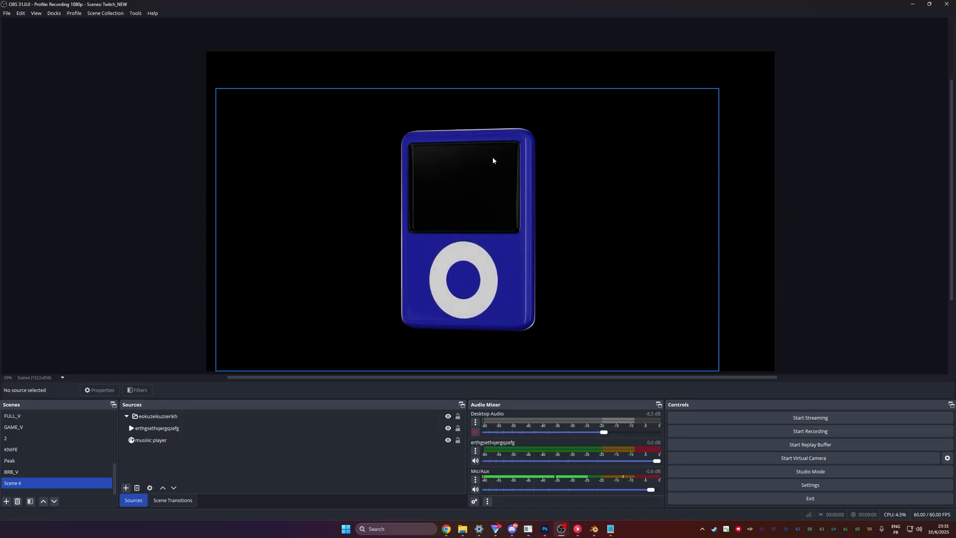
{"action": "left_click", "coordinate": [150, 440]}
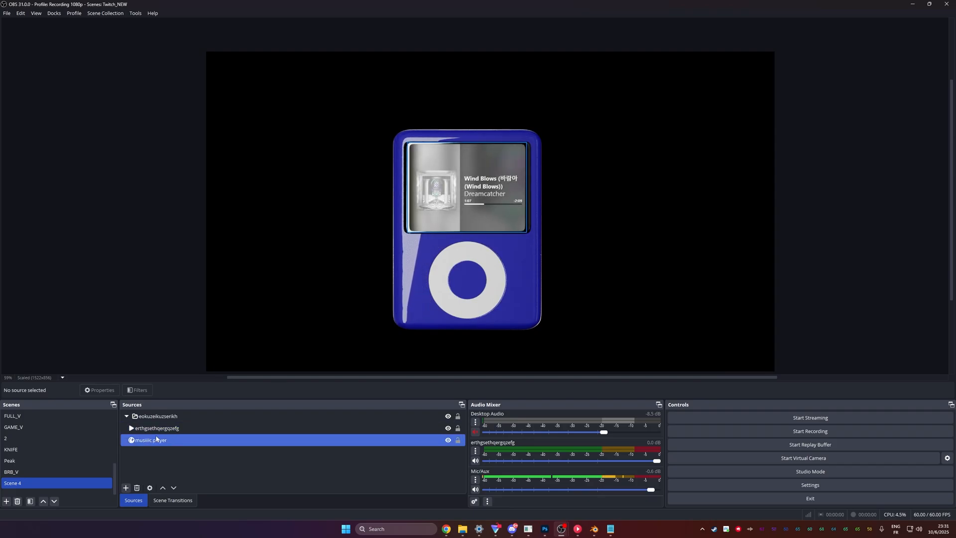
{"action": "left_click", "coordinate": [150, 439]}
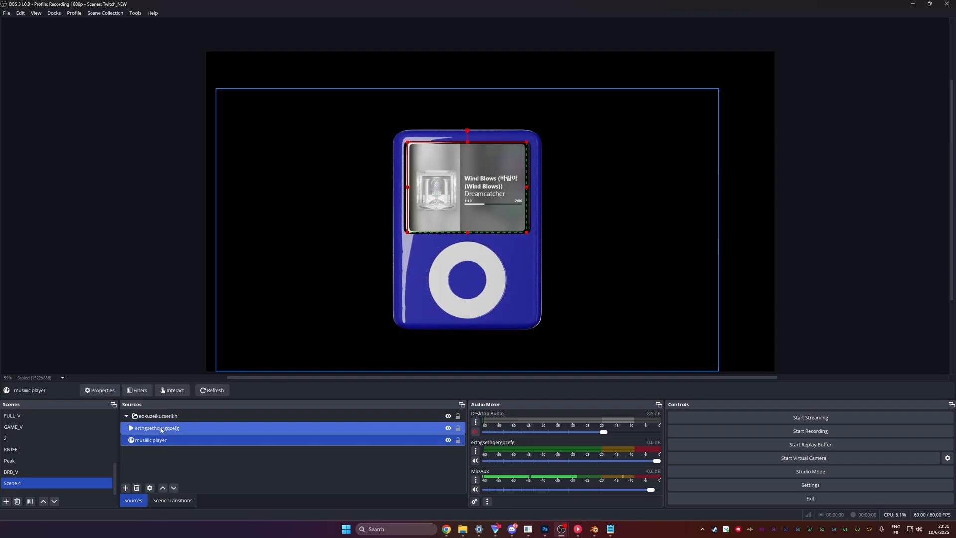
{"action": "left_click", "coordinate": [156, 427]}
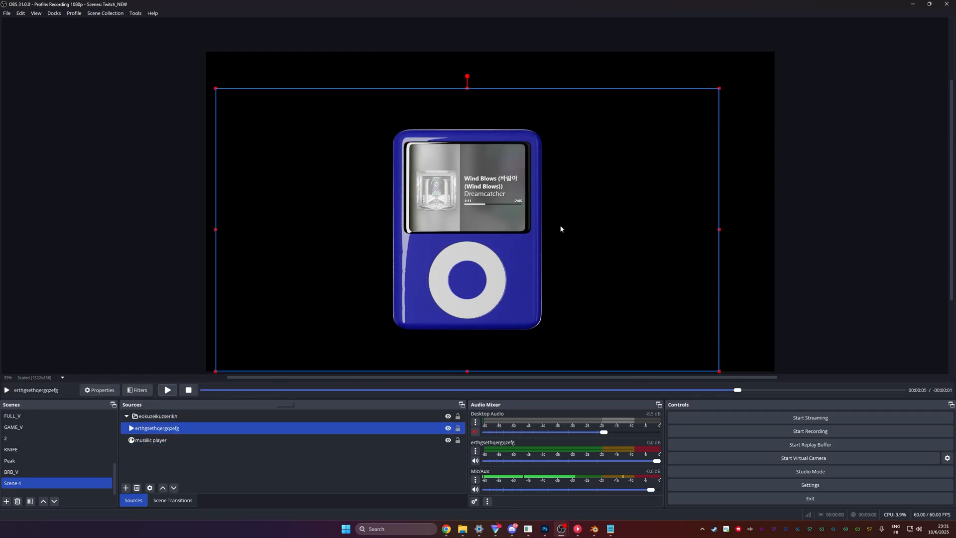
{"action": "mouse_move", "coordinate": [328, 289]}
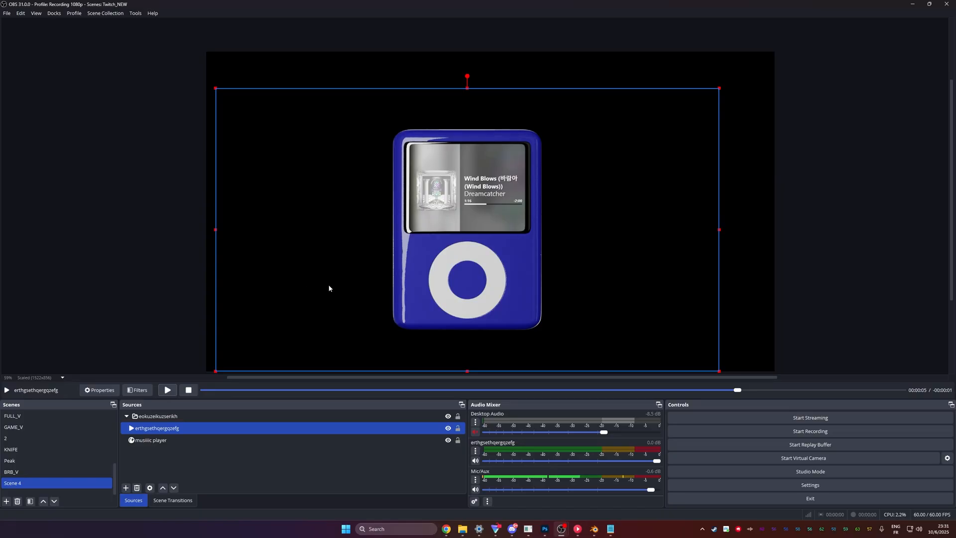
- Add a Move Source filter named 'music player top' to Scene 4
{"action": "right_click", "coordinate": [12, 482]}
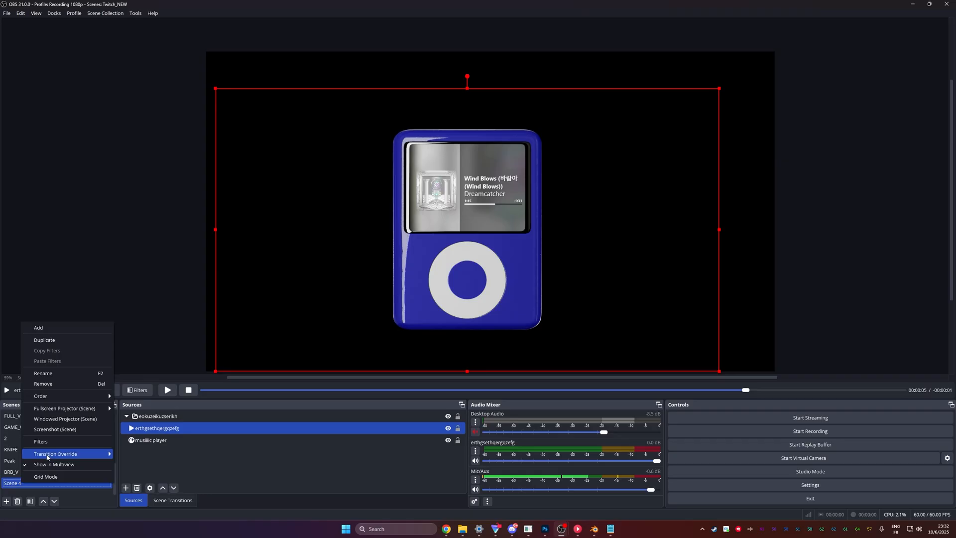
{"action": "left_click", "coordinate": [40, 441]}
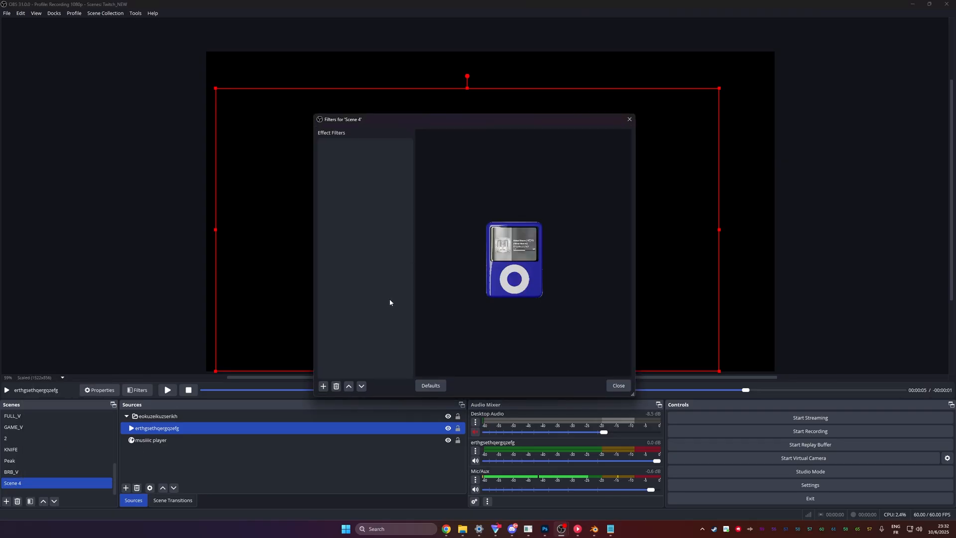
{"action": "left_click", "coordinate": [323, 386]}
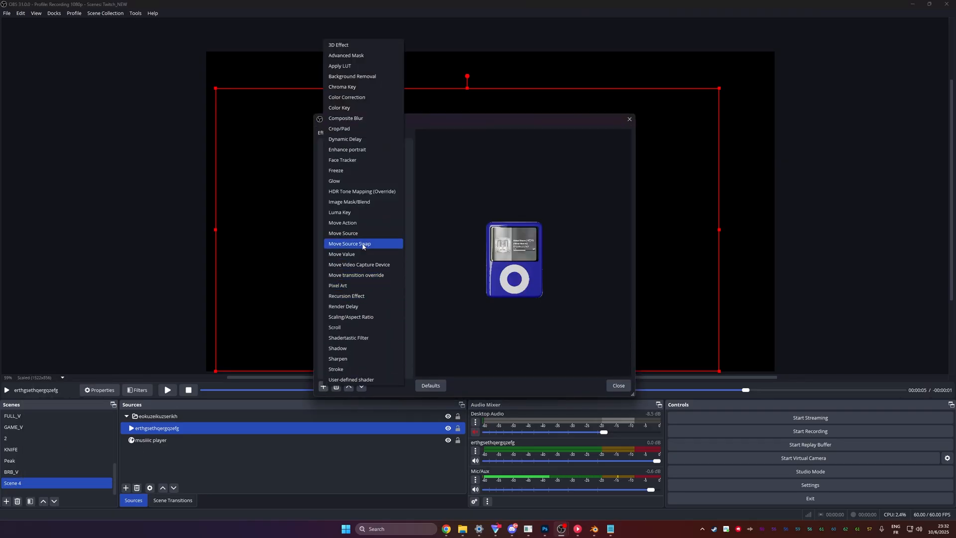
{"action": "left_click", "coordinate": [342, 233]}
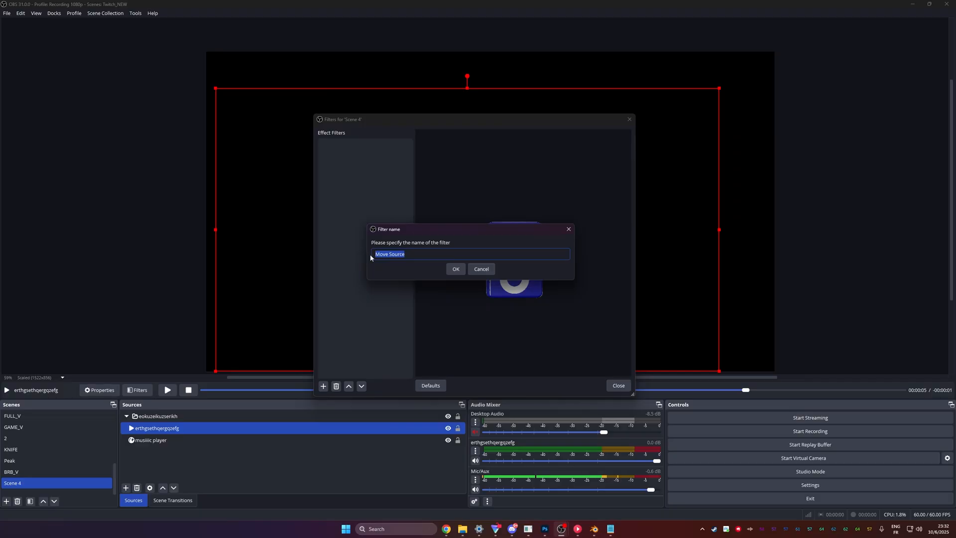
{"action": "type", "text": "music player top"}
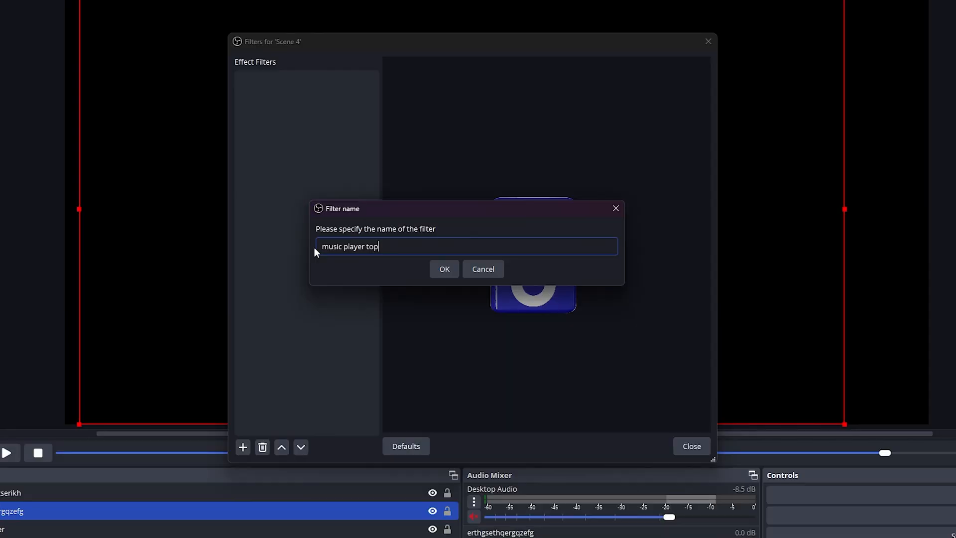
{"action": "left_click", "coordinate": [444, 269]}
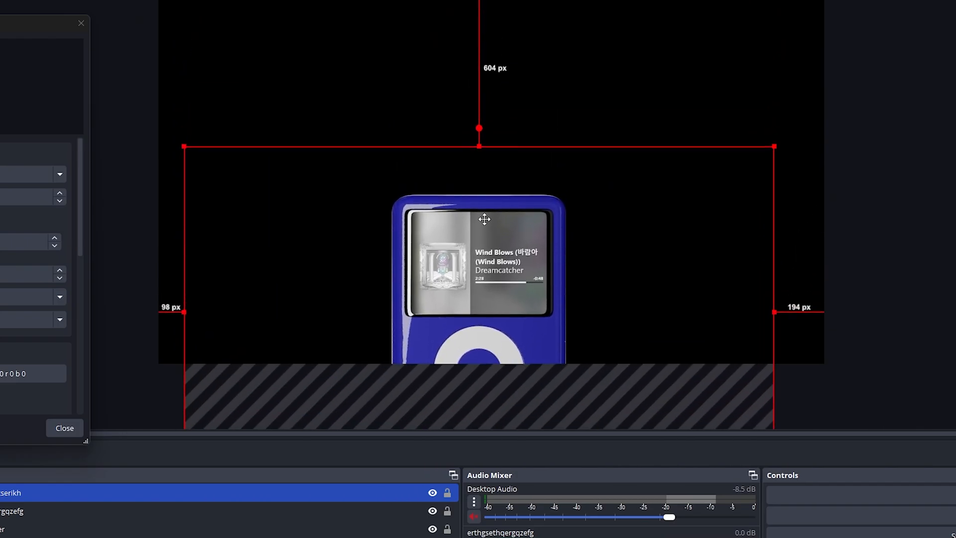
- Reposition the iPod group and capture its transform into the filter
{"action": "left_click_drag", "start_coordinate": [485, 220], "coordinate": [471, 230]}
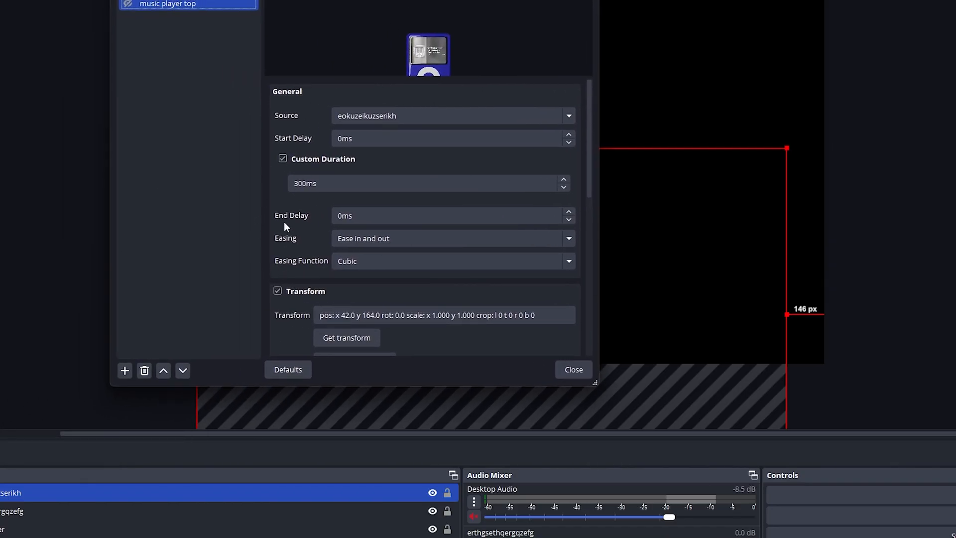
{"action": "scroll", "scroll_direction": "down", "scroll_amount": 3}
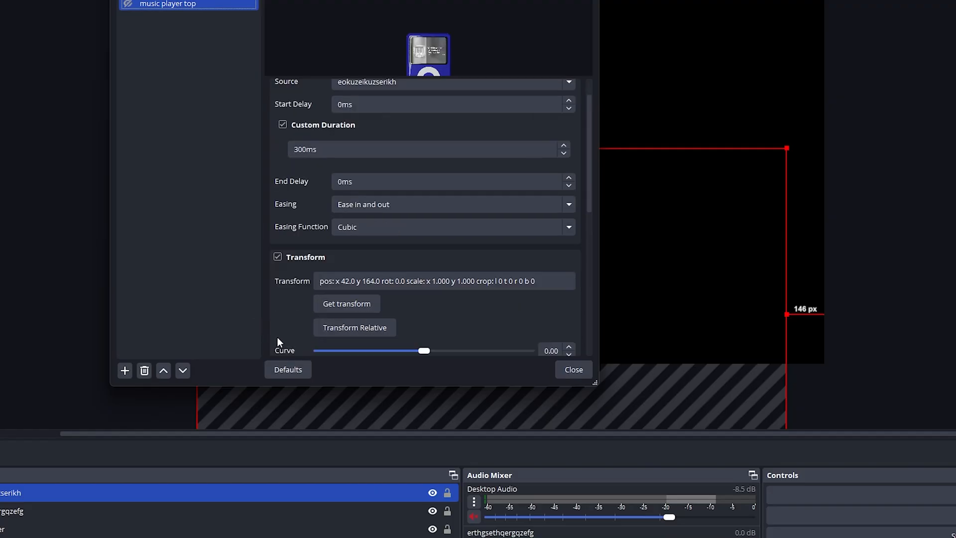
{"action": "scroll", "scroll_direction": "down", "scroll_amount": 3}
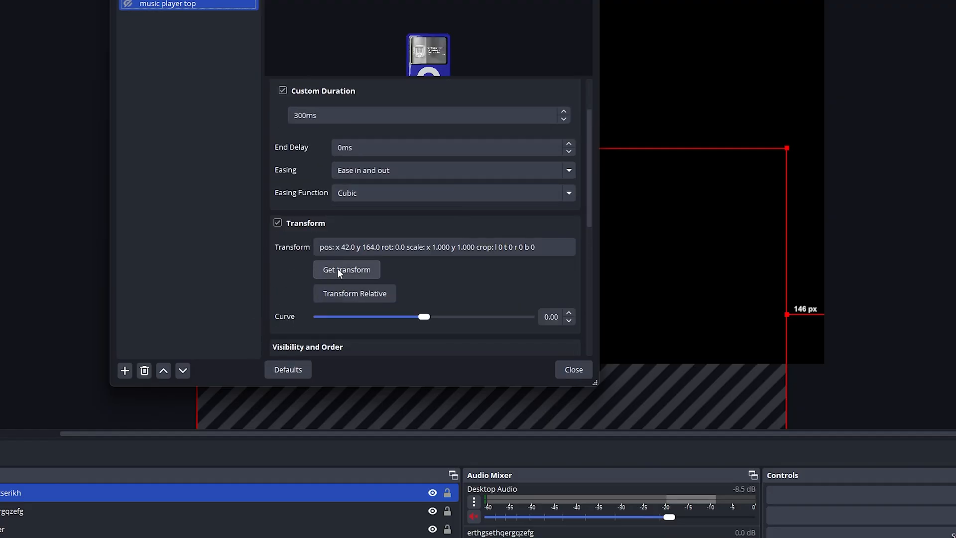
{"action": "left_click", "coordinate": [346, 269]}
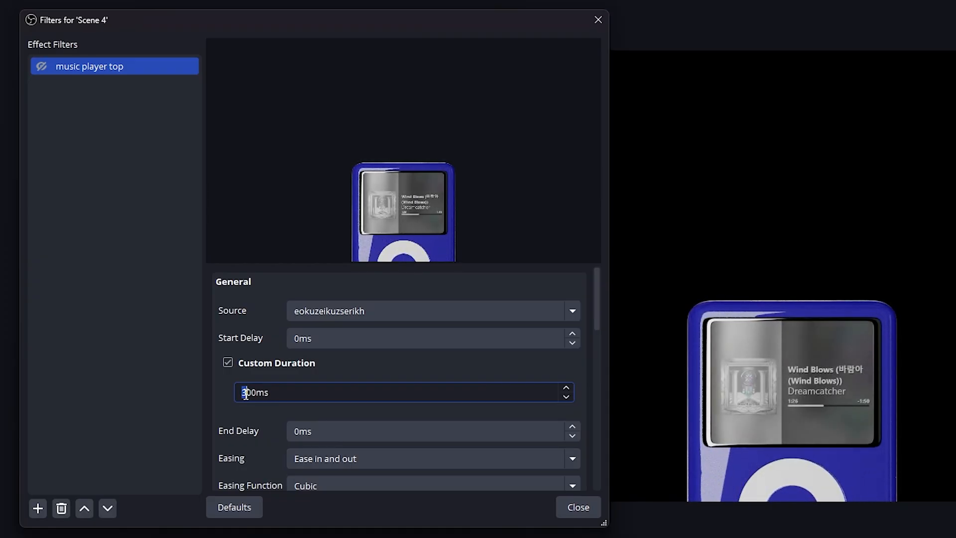
- Set the Move Source filter's Custom Duration to 1500ms and End Delay to 5000ms
{"action": "type", "text": "1500ms"}
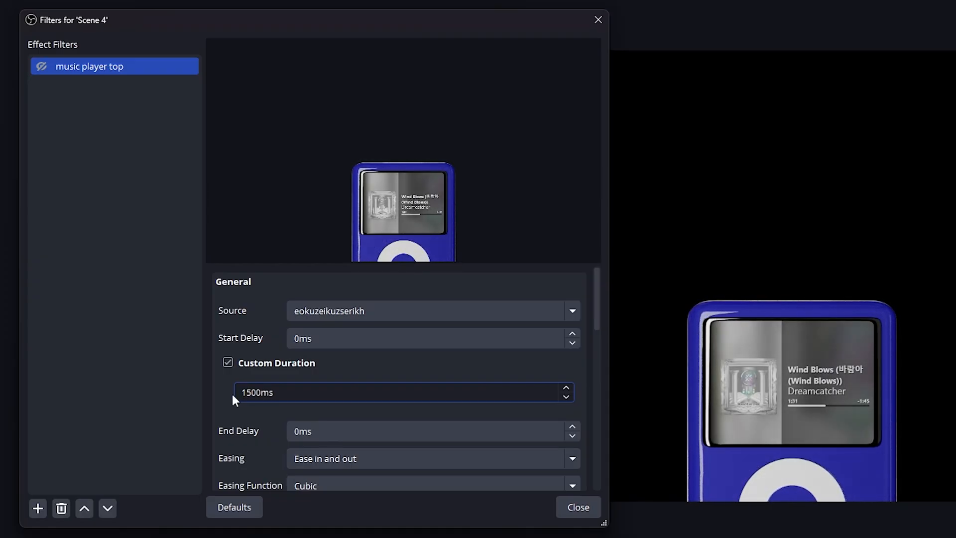
{"action": "scroll", "scroll_direction": "down", "scroll_amount": 3}
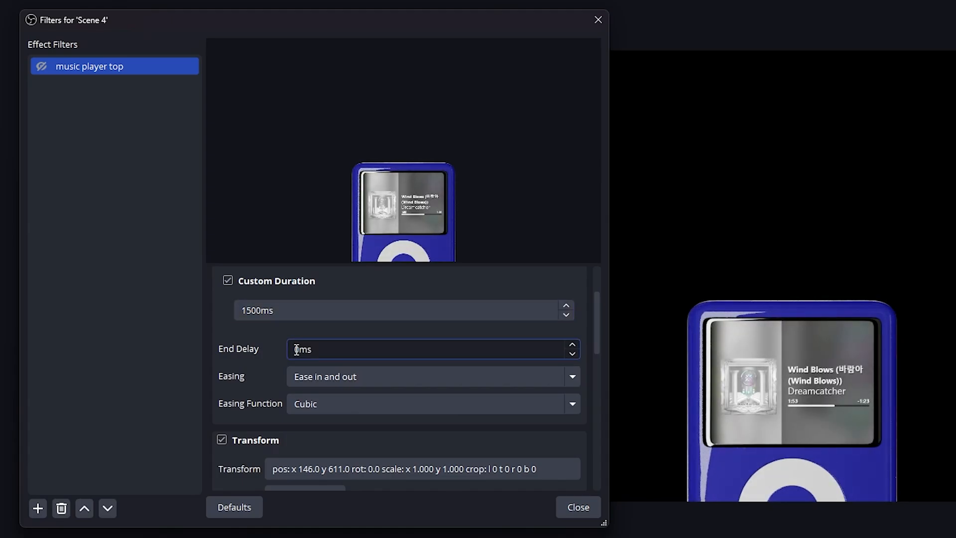
{"action": "type", "text": "5000"}
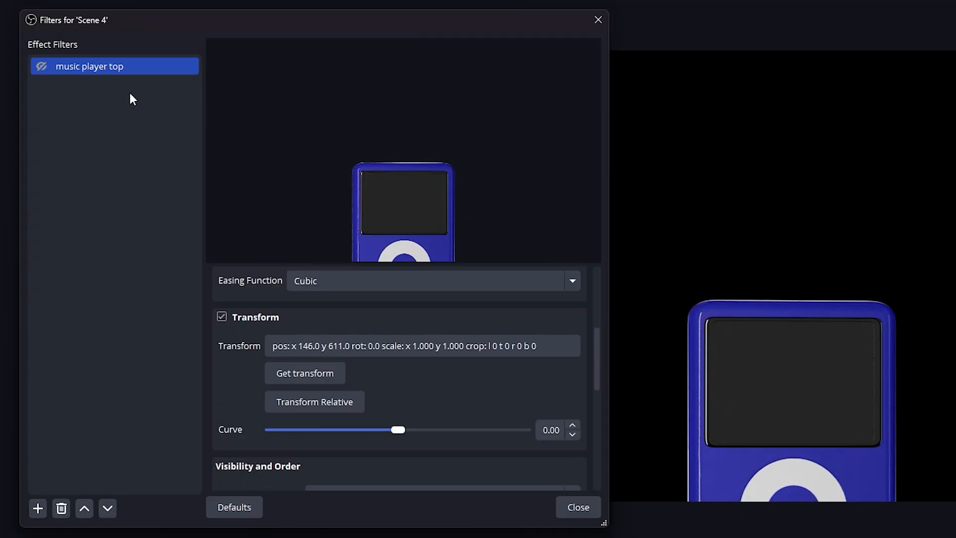
{"action": "scroll", "scroll_direction": "down", "scroll_amount": 3}
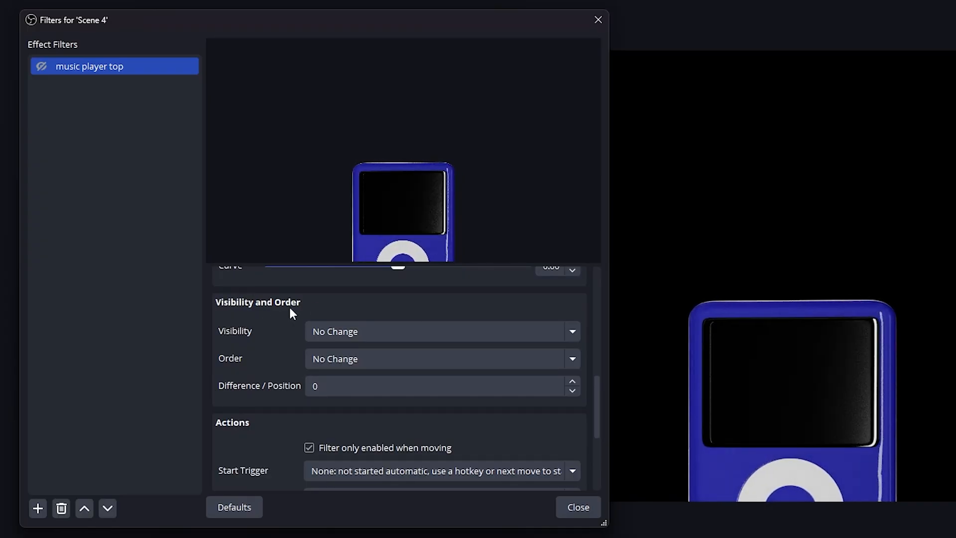
{"action": "left_click", "coordinate": [441, 331]}
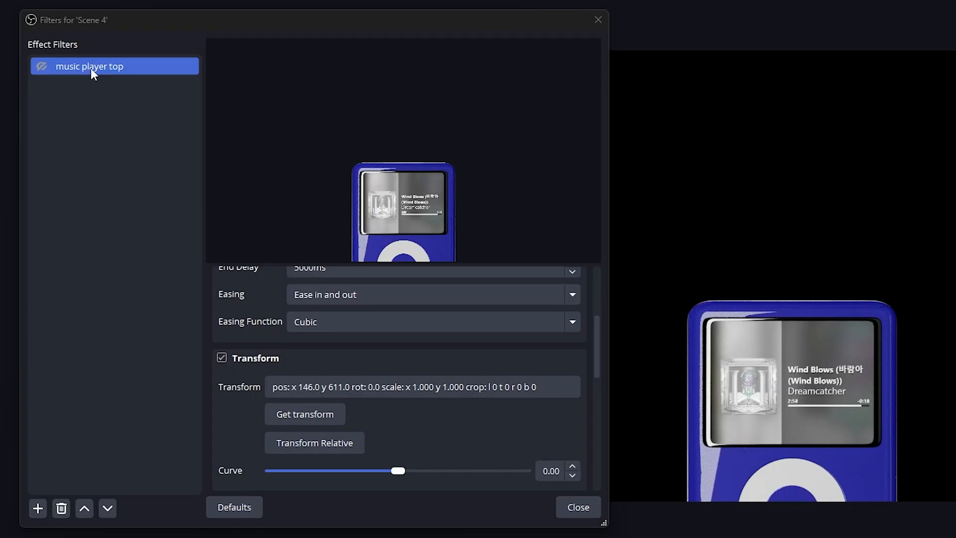
- Duplicate 'music player top' as 'music player bottom' and capture the group's lower position
{"action": "right_click", "coordinate": [89, 65]}
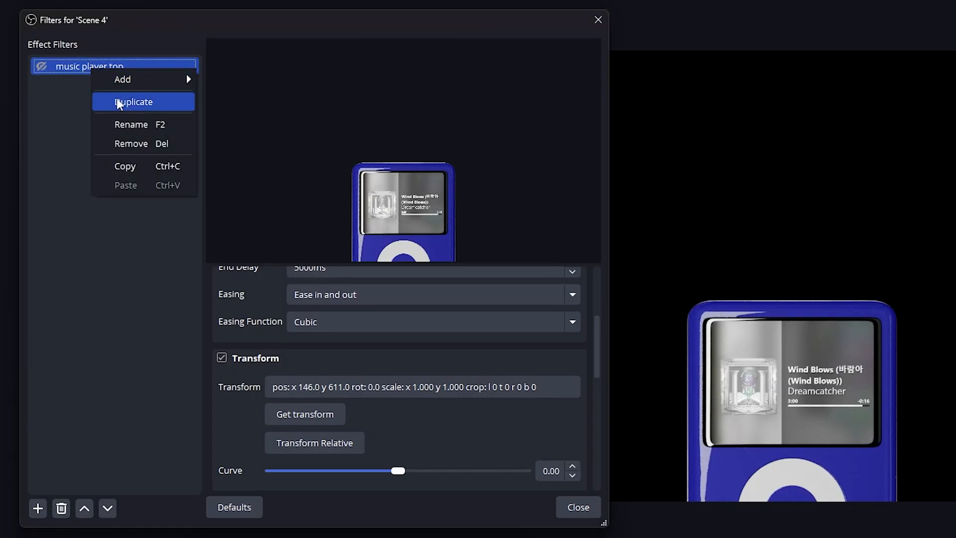
{"action": "left_click", "coordinate": [133, 101]}
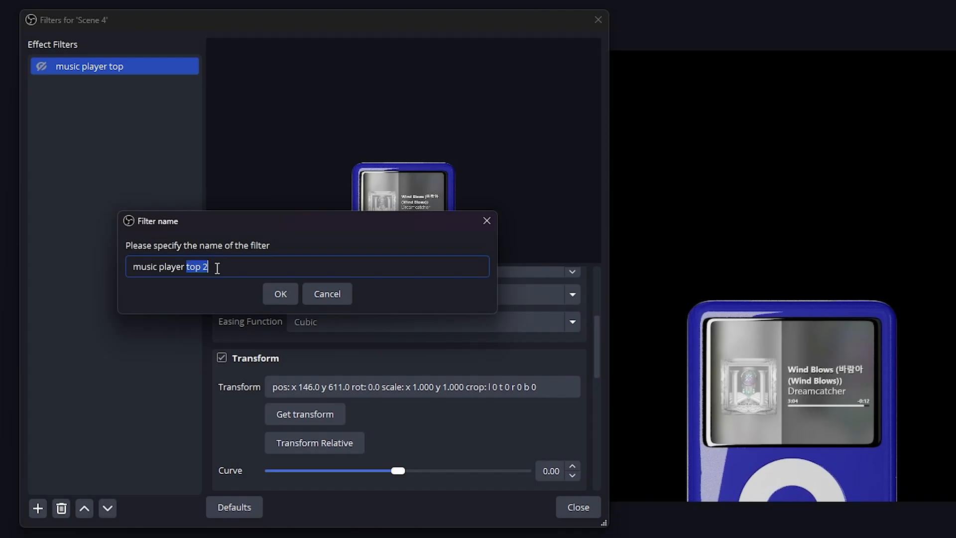
{"action": "left_click", "coordinate": [280, 293]}
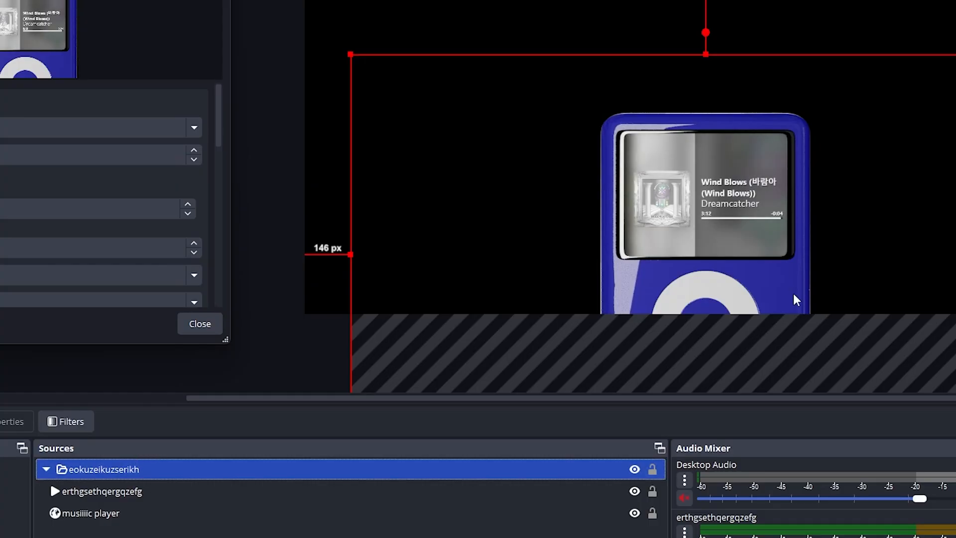
{"action": "mouse_move", "coordinate": [730, 78]}
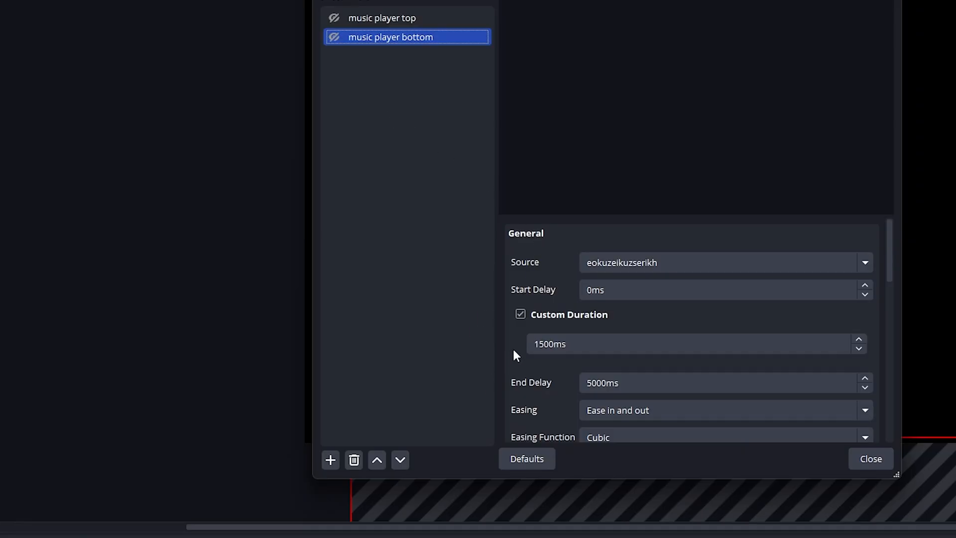
{"action": "scroll", "scroll_direction": "down", "scroll_amount": 3}
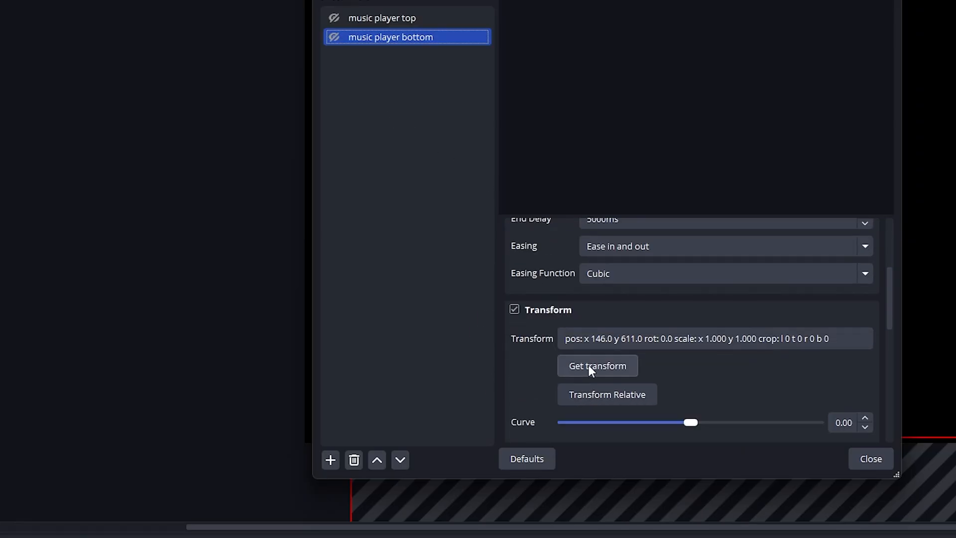
{"action": "left_click", "coordinate": [596, 365]}
{"action": "type", "text": "0"}
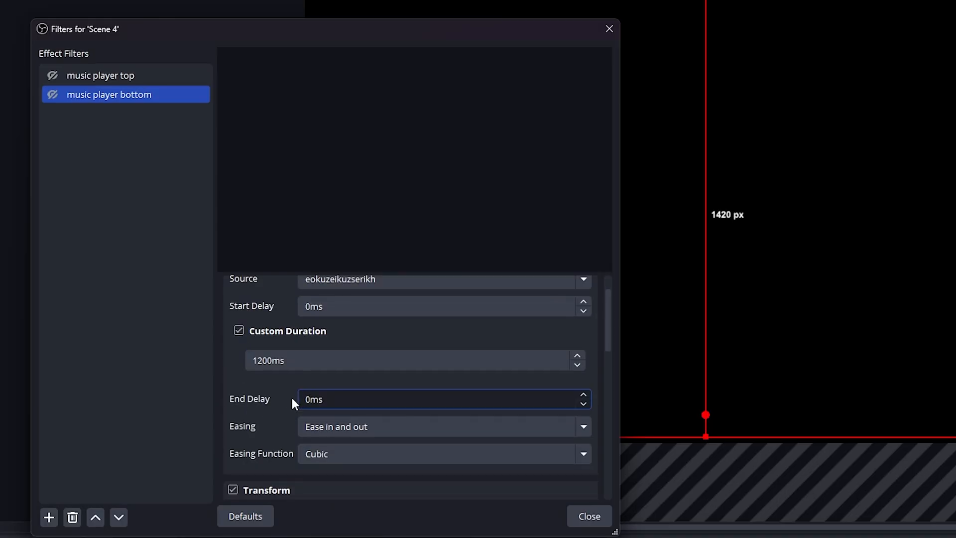
- Set 'music player bottom' visibility to 'Show at the start of movement' and review its Actions
{"action": "scroll", "scroll_direction": "down", "scroll_amount": 3}
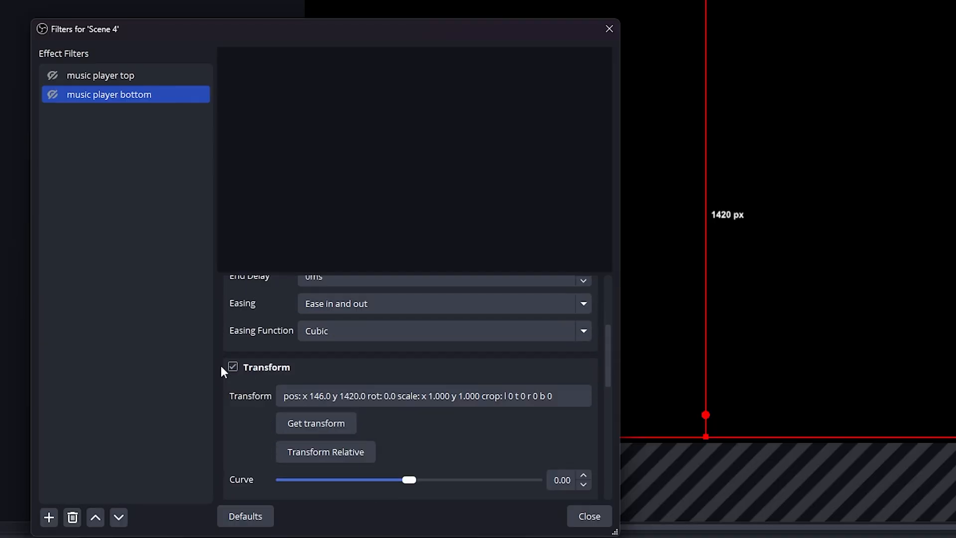
{"action": "scroll", "scroll_direction": "down", "scroll_amount": 3}
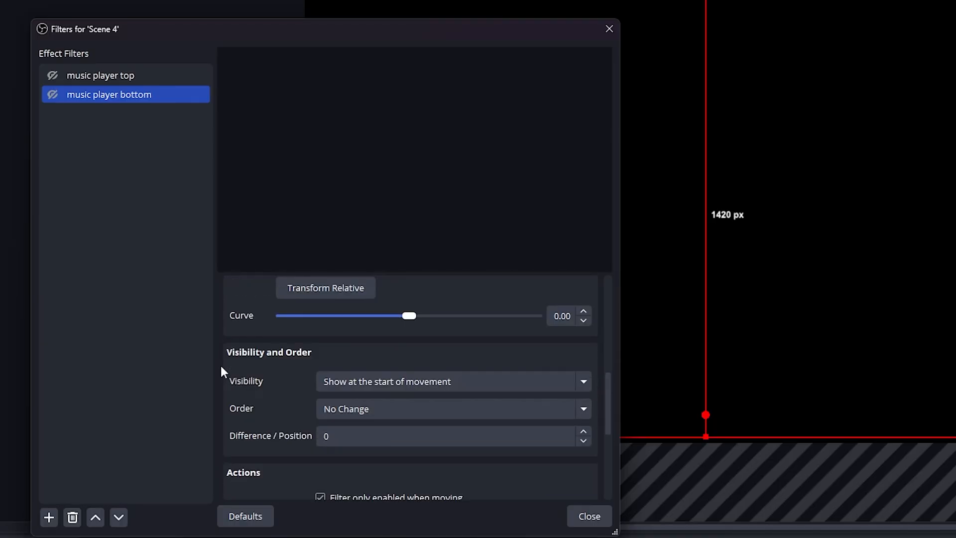
{"action": "left_click", "coordinate": [453, 381]}
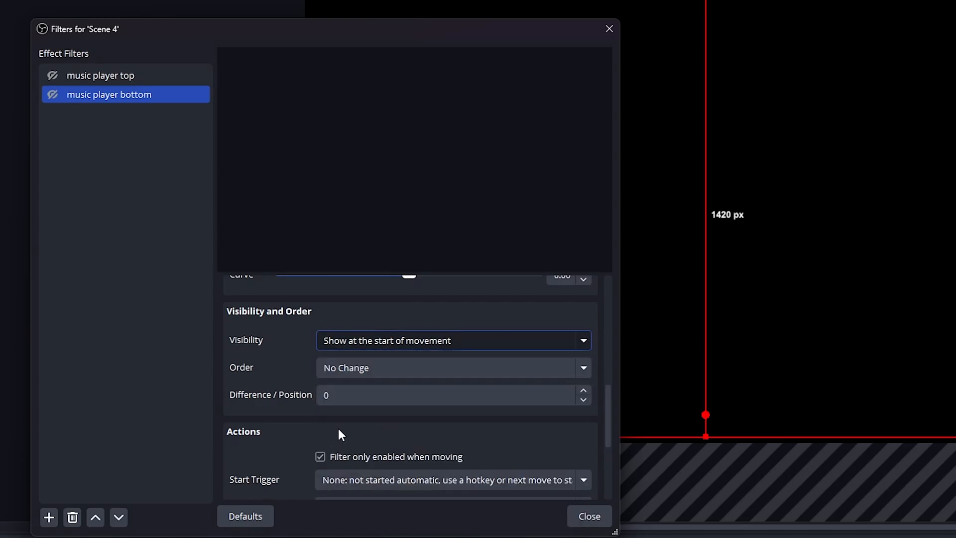
{"action": "scroll", "scroll_direction": "down", "scroll_amount": 3}
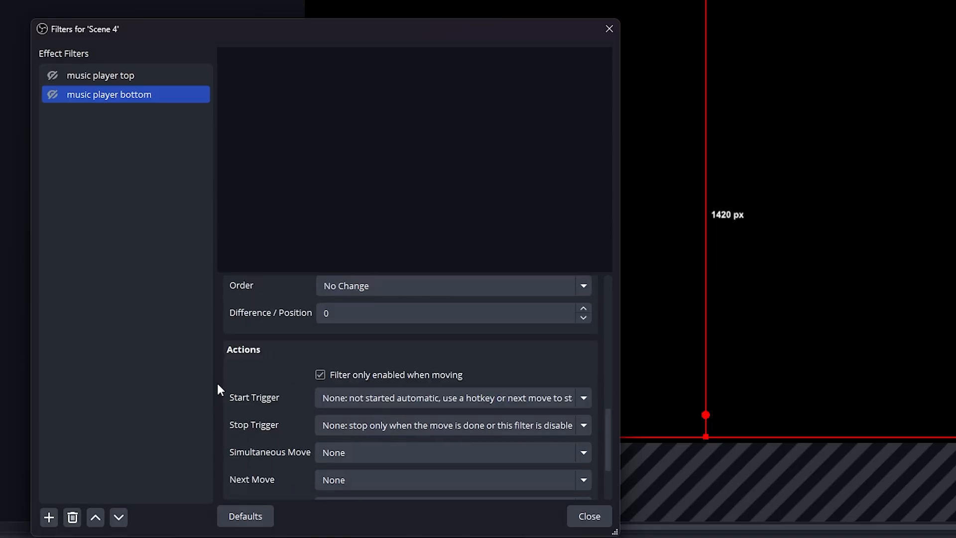
{"action": "scroll", "scroll_direction": "down", "scroll_amount": 3}
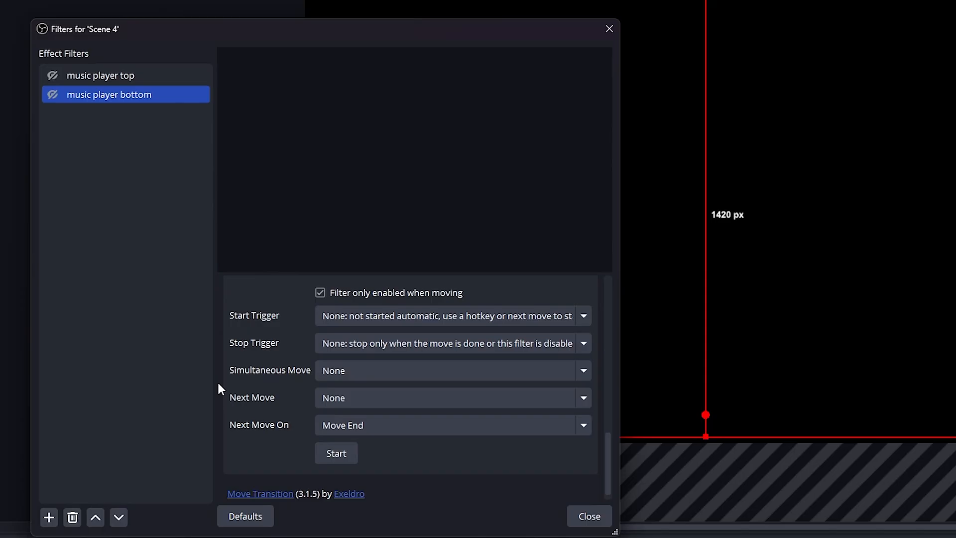
{"action": "left_click", "coordinate": [101, 75]}
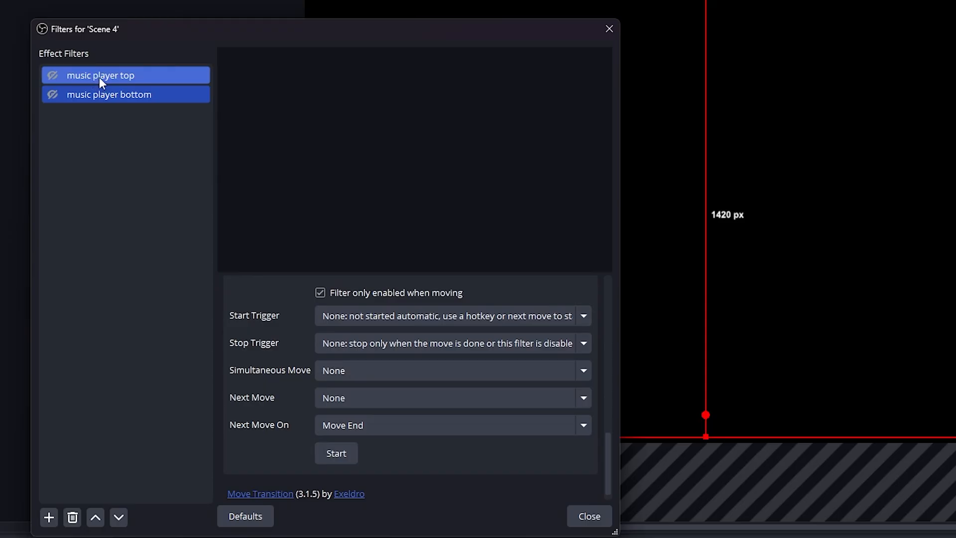
- Select 'music player top' and set its Next Move to 'music player bottom'
{"action": "left_click", "coordinate": [103, 75]}
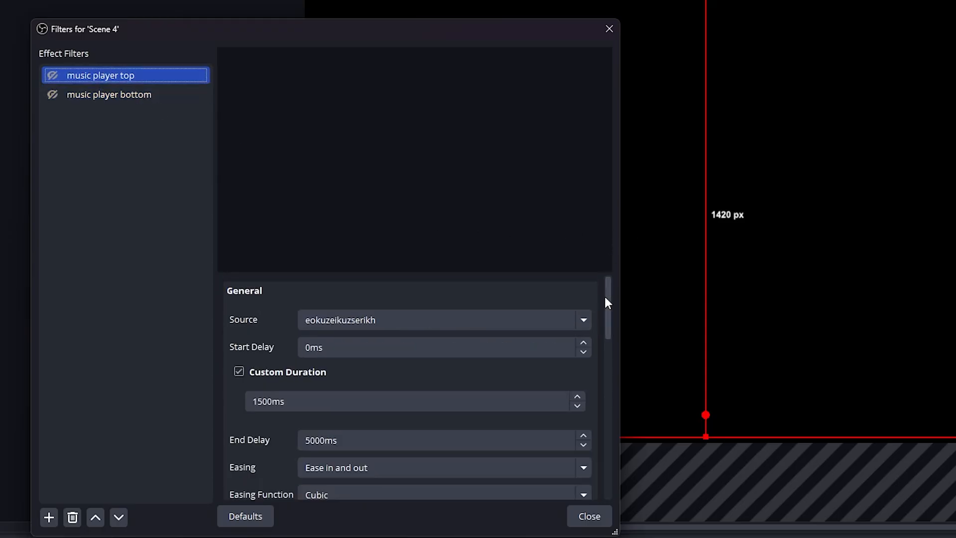
{"action": "mouse_move", "coordinate": [611, 304]}
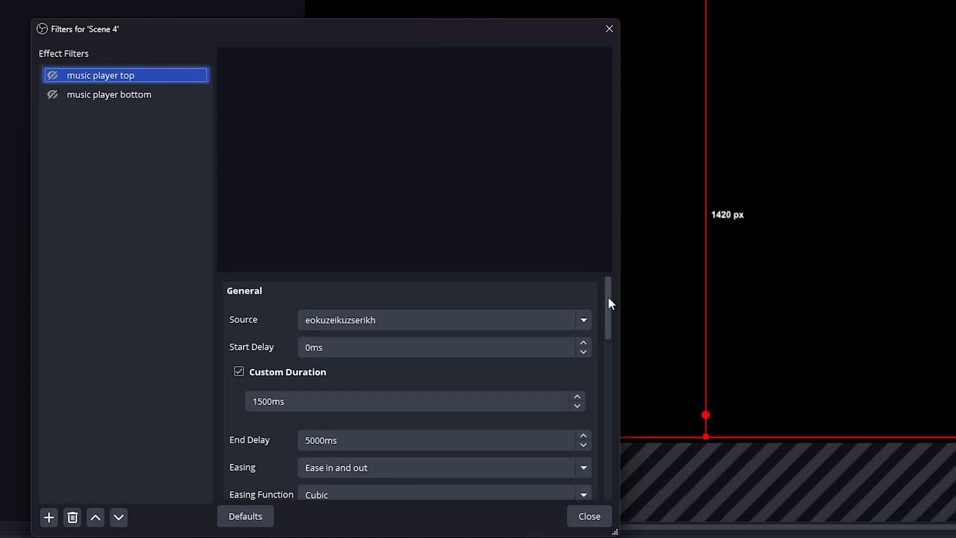
{"action": "scroll", "scroll_direction": "down", "scroll_amount": 3}
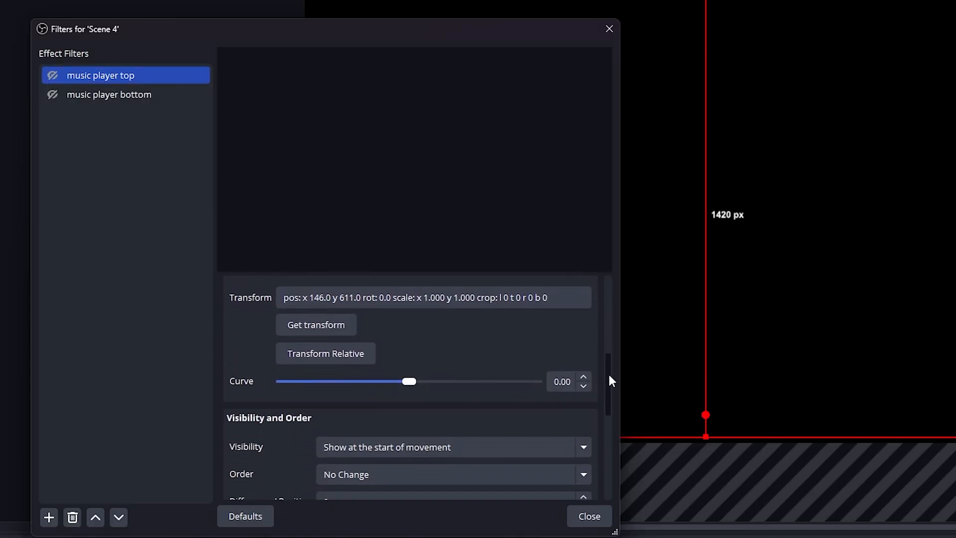
{"action": "scroll", "scroll_direction": "down", "scroll_amount": 3}
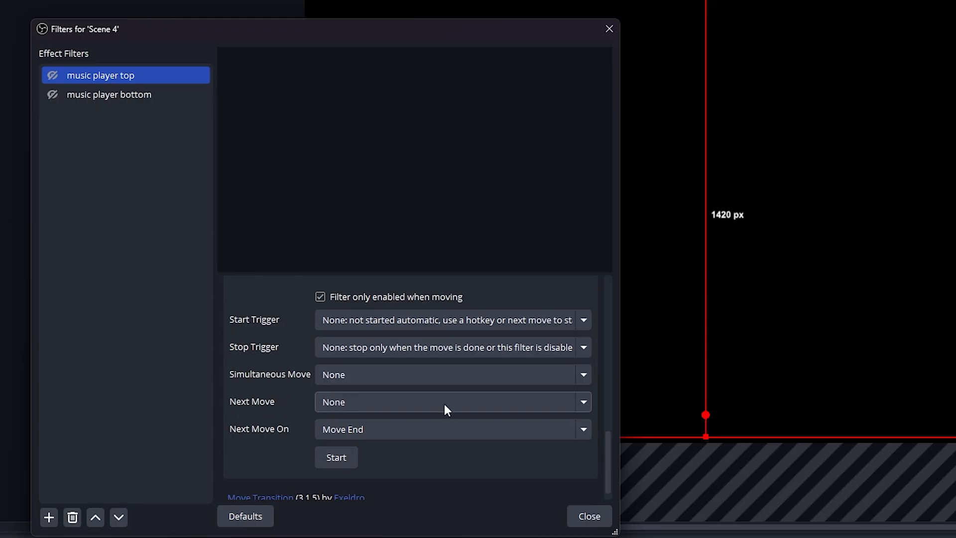
{"action": "left_click", "coordinate": [453, 402]}
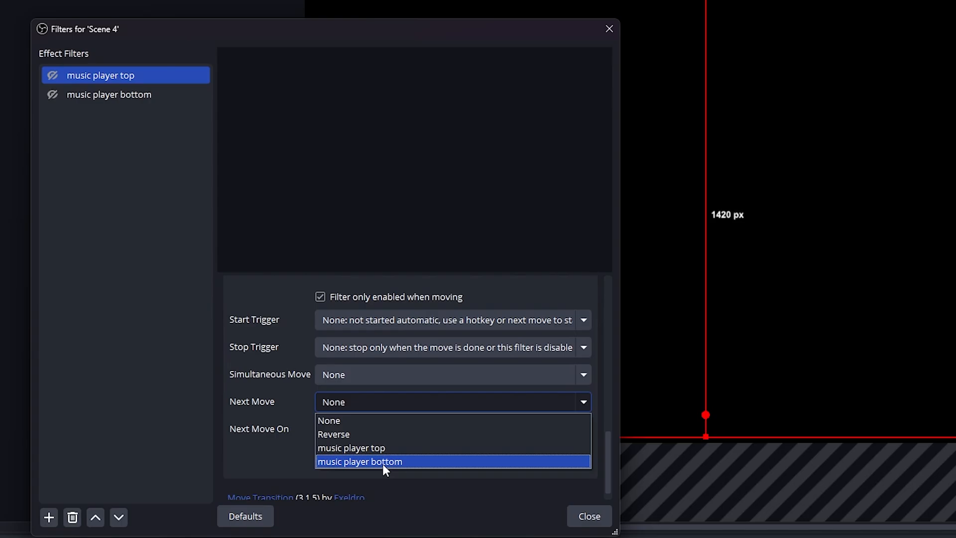
{"action": "left_click", "coordinate": [384, 461]}
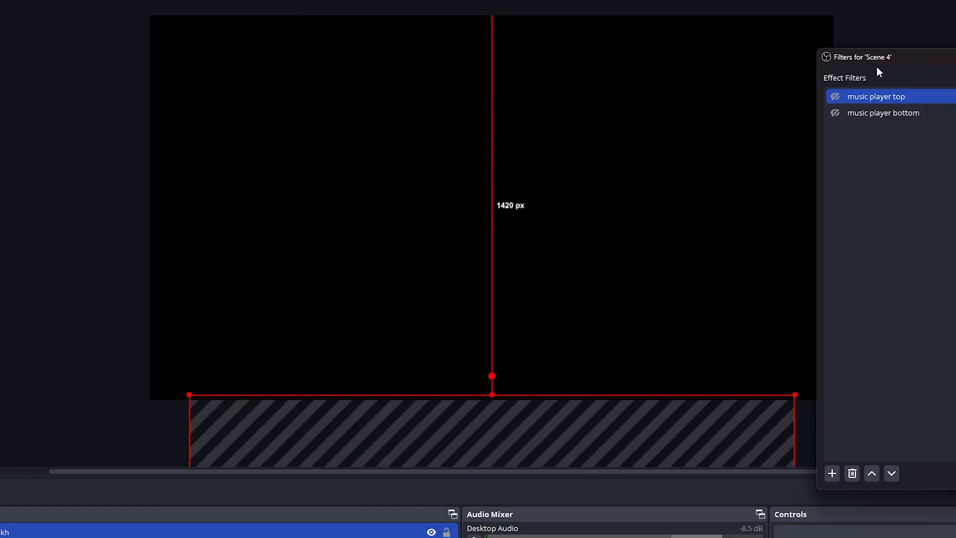
- Toggle the 'music player top' filter on and off repeatedly to preview the iPod sliding up
{"action": "left_click", "coordinate": [836, 96]}
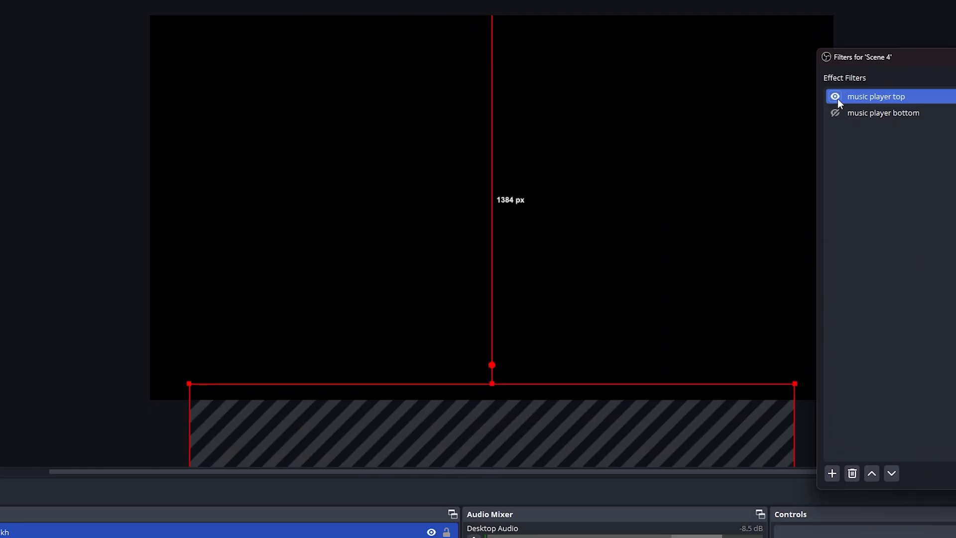
{"action": "left_click", "coordinate": [836, 96]}
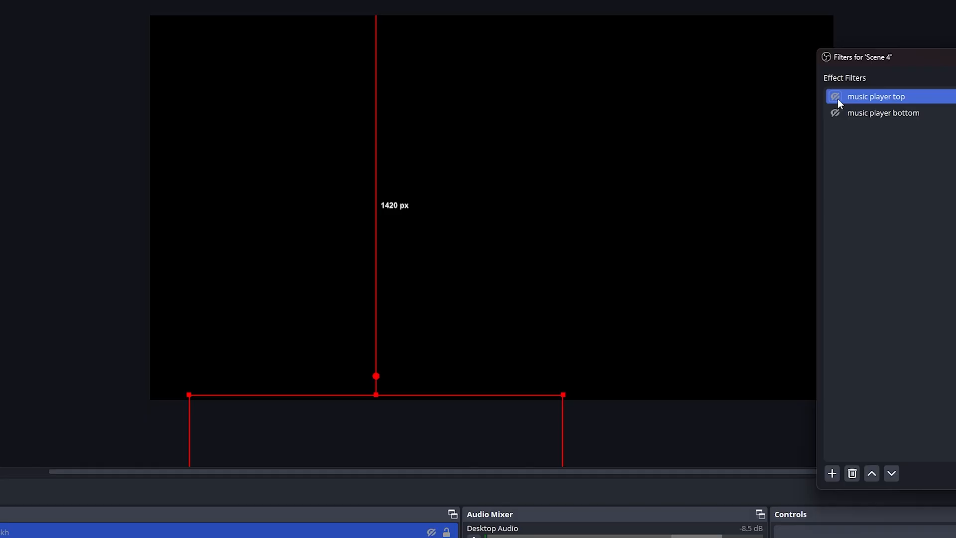
{"action": "left_click", "coordinate": [836, 96]}
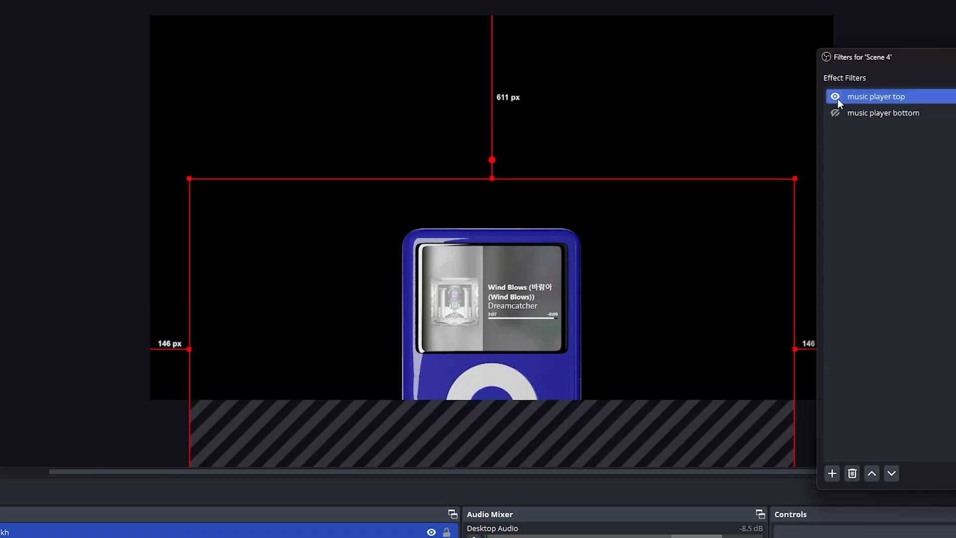
{"action": "left_click", "coordinate": [836, 96]}
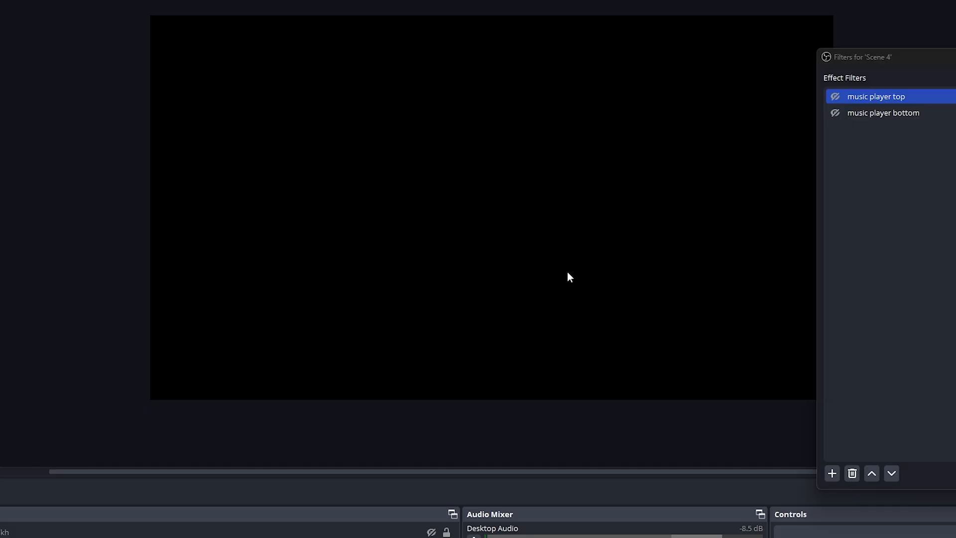
{"action": "left_click", "coordinate": [835, 96]}
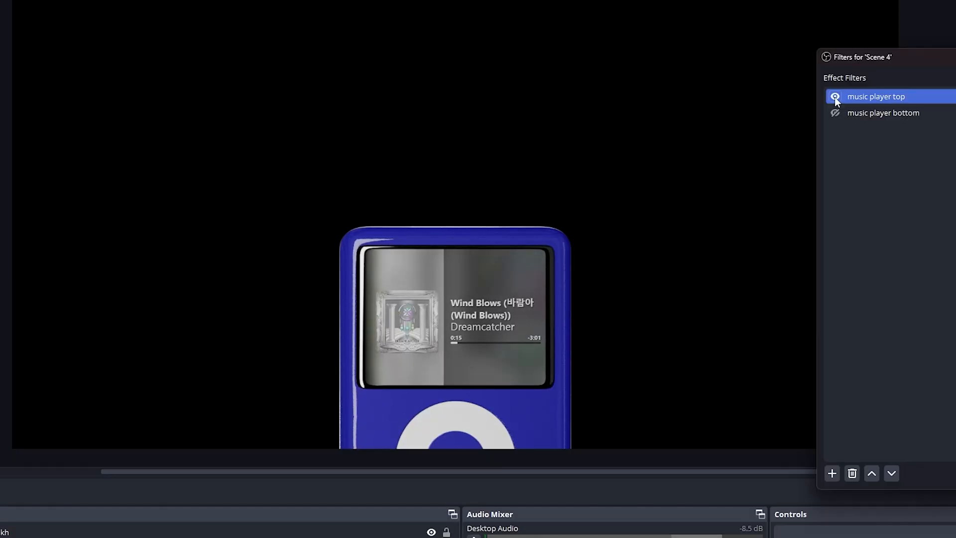
{"action": "left_click", "coordinate": [835, 99]}
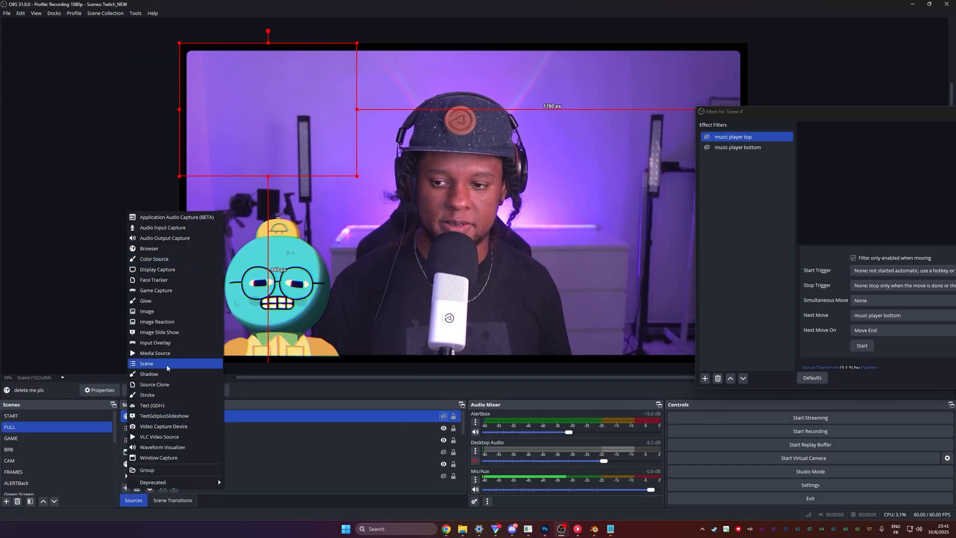
- Add Scene 4 to the FULL scene as an existing scene source
{"action": "left_click", "coordinate": [146, 364]}
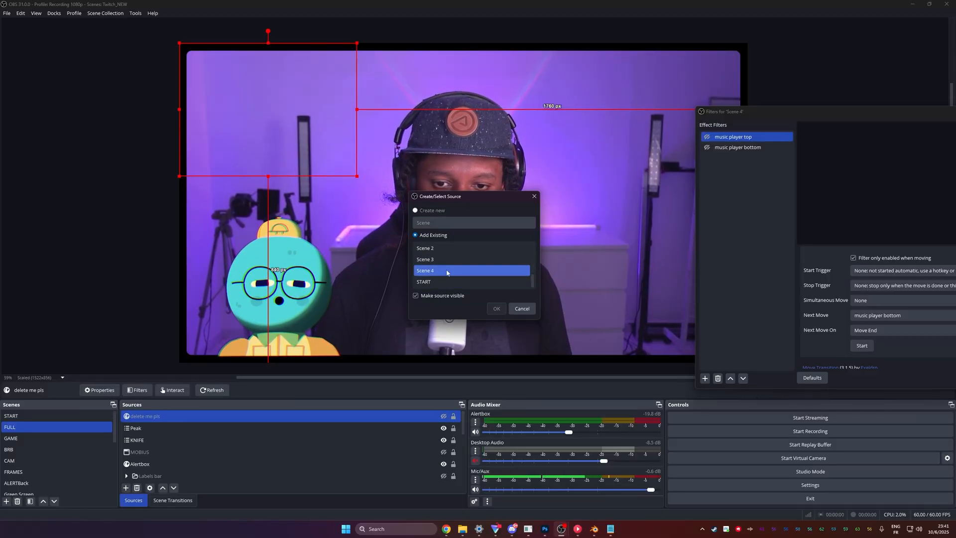
{"action": "left_click", "coordinate": [496, 309]}
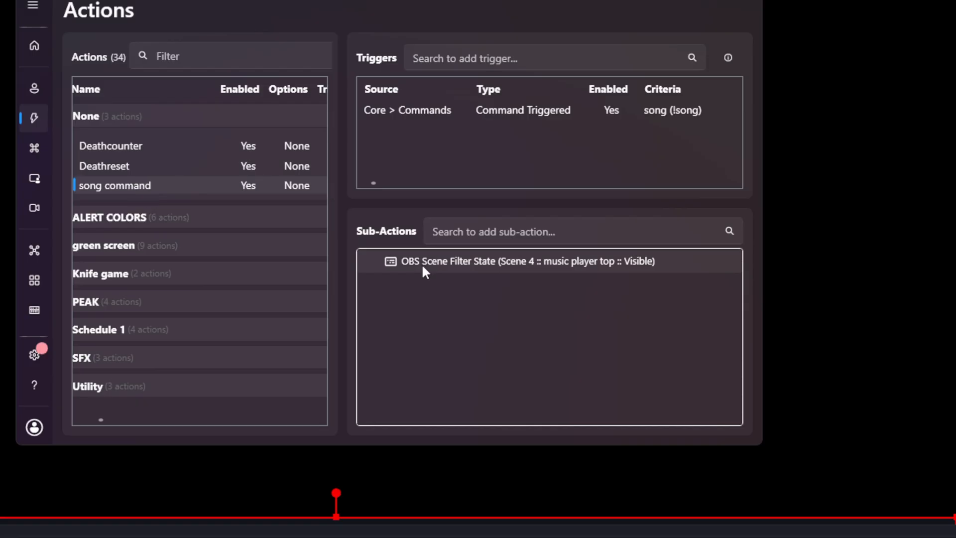
{"action": "mouse_move", "coordinate": [488, 265]}
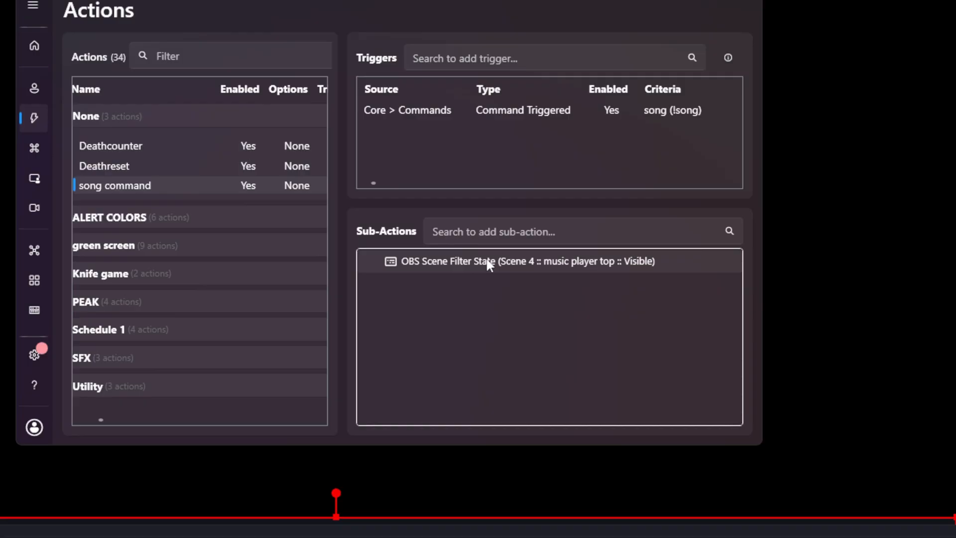
- Add a Set Scene Filter State sub-action making Scene 4's 'music player top' filter visible
{"action": "right_click", "coordinate": [488, 261]}
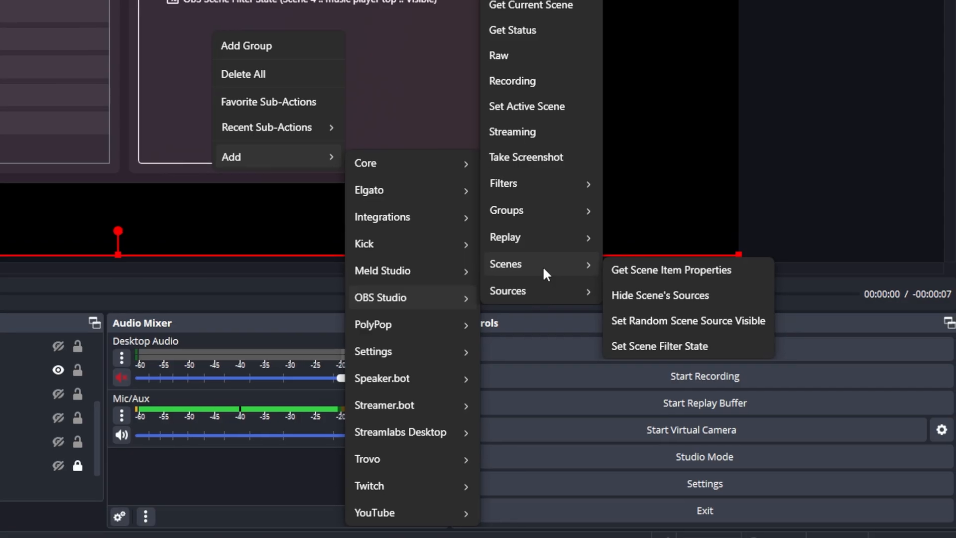
{"action": "mouse_move", "coordinate": [650, 357]}
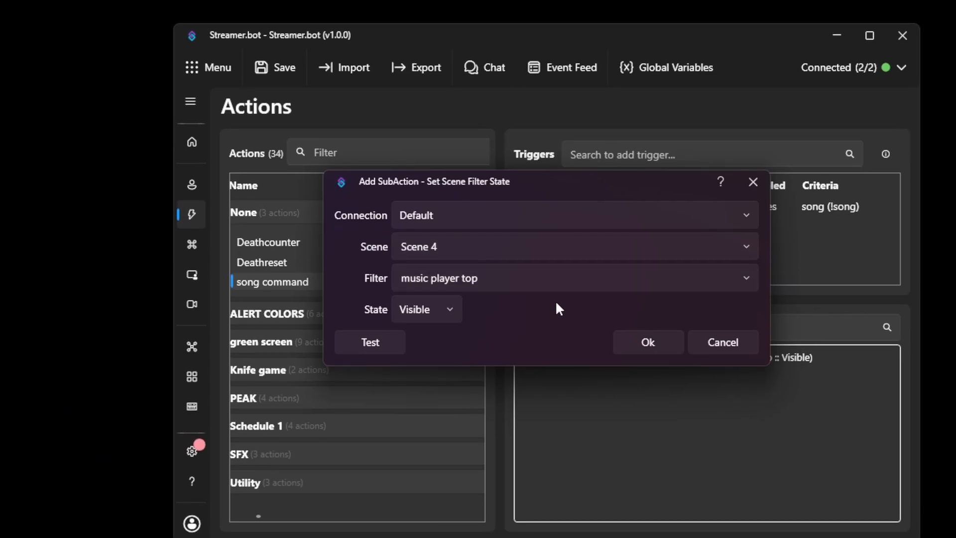
{"action": "left_click", "coordinate": [647, 342]}
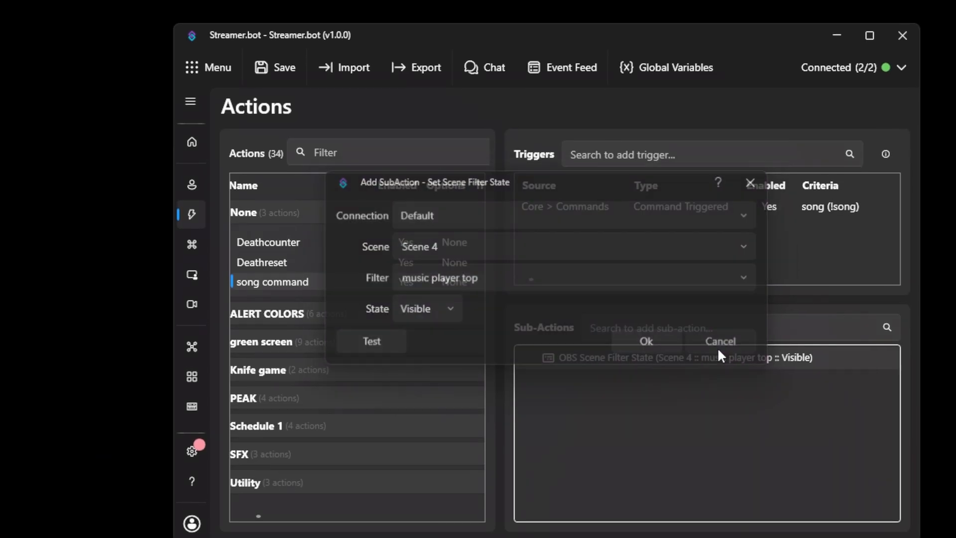
{"action": "left_click", "coordinate": [645, 340]}
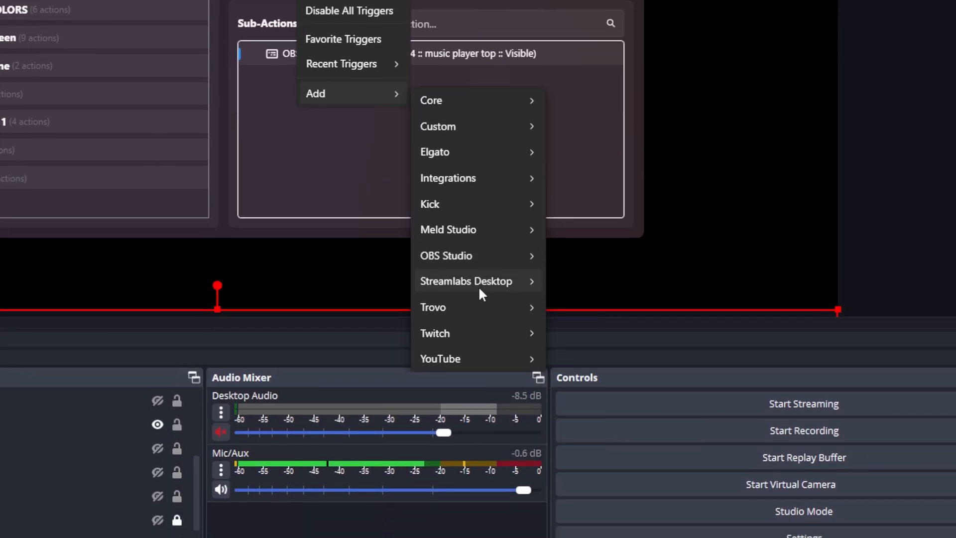
{"action": "mouse_move", "coordinate": [433, 291]}
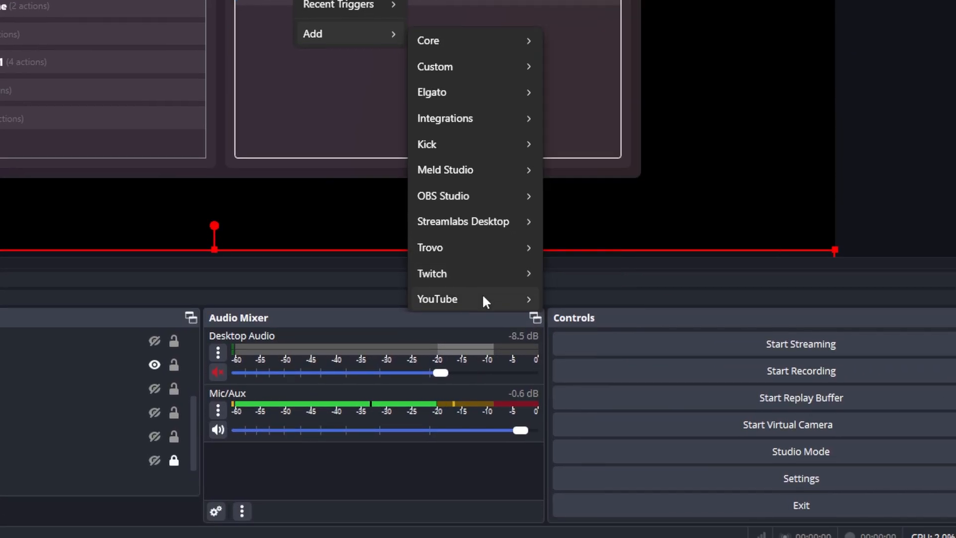
{"action": "mouse_move", "coordinate": [443, 196]}
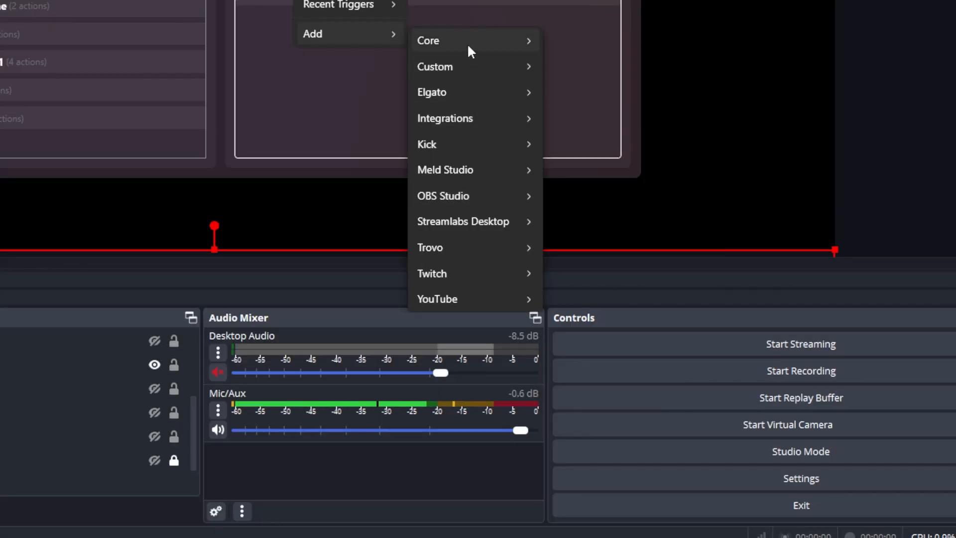
- Add a Command Triggered trigger with a new 'song' command '!song' for Twitch messages
{"action": "left_click", "coordinate": [453, 41]}
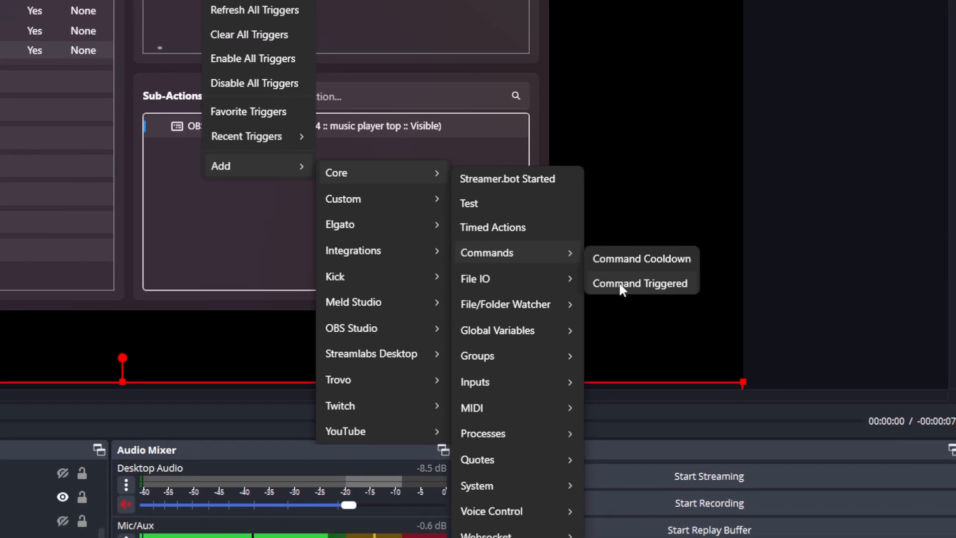
{"action": "left_click", "coordinate": [639, 283]}
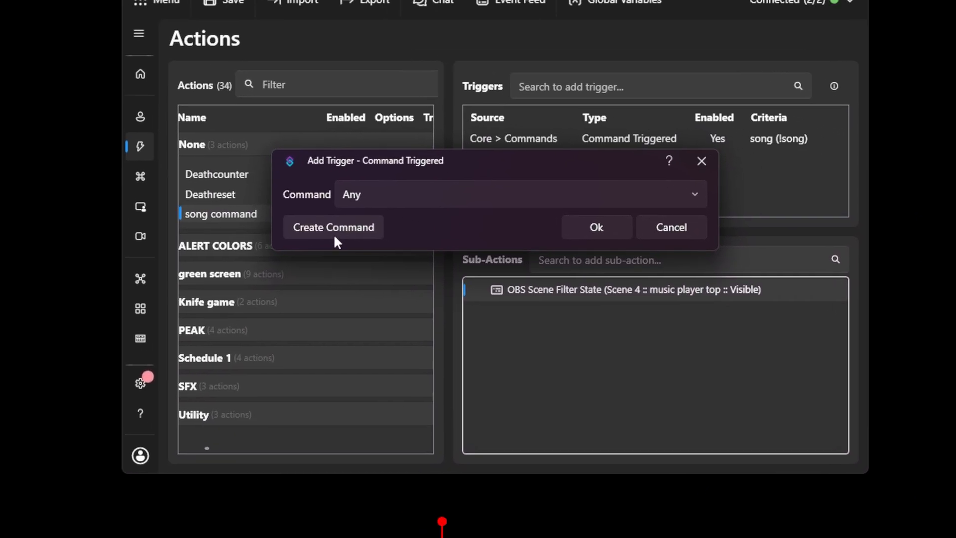
{"action": "left_click", "coordinate": [333, 227]}
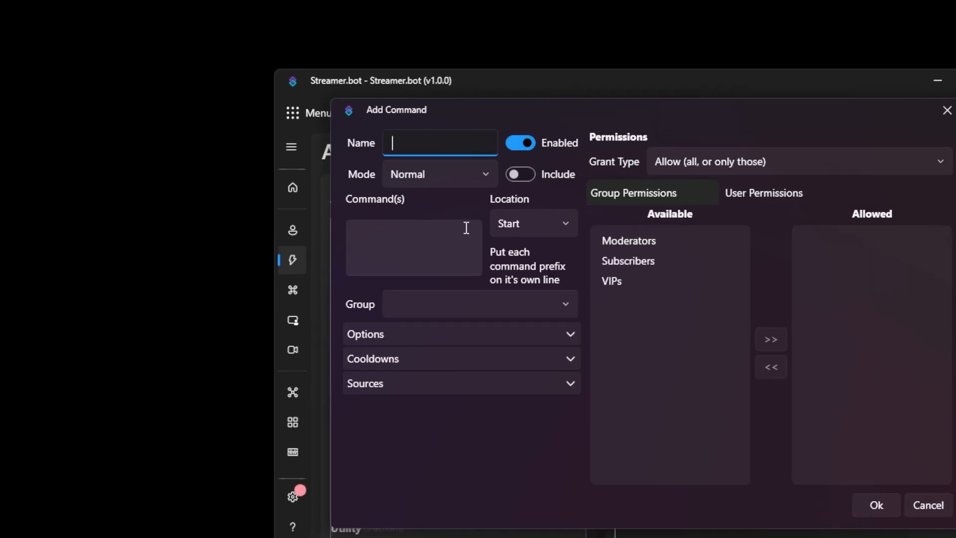
{"action": "type", "text": "song"}
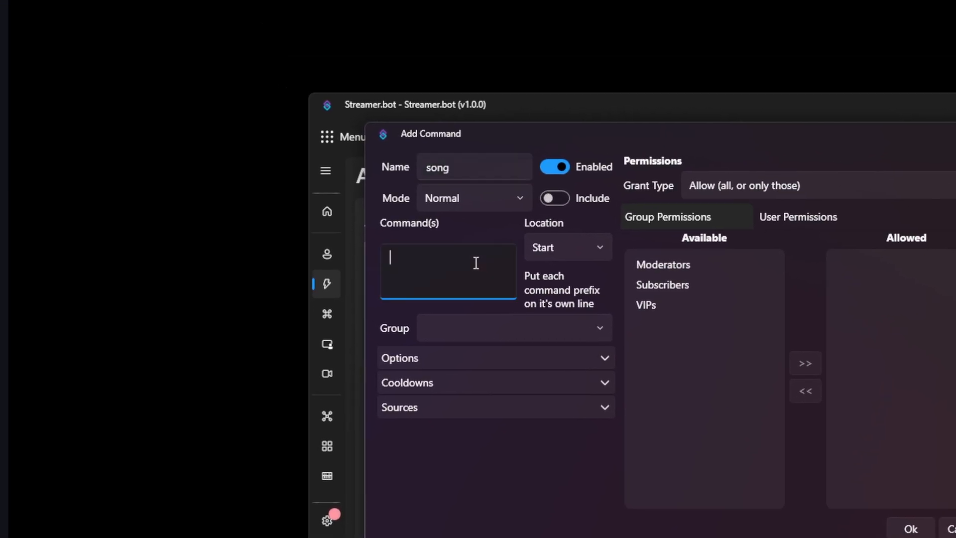
{"action": "type", "text": "!"}
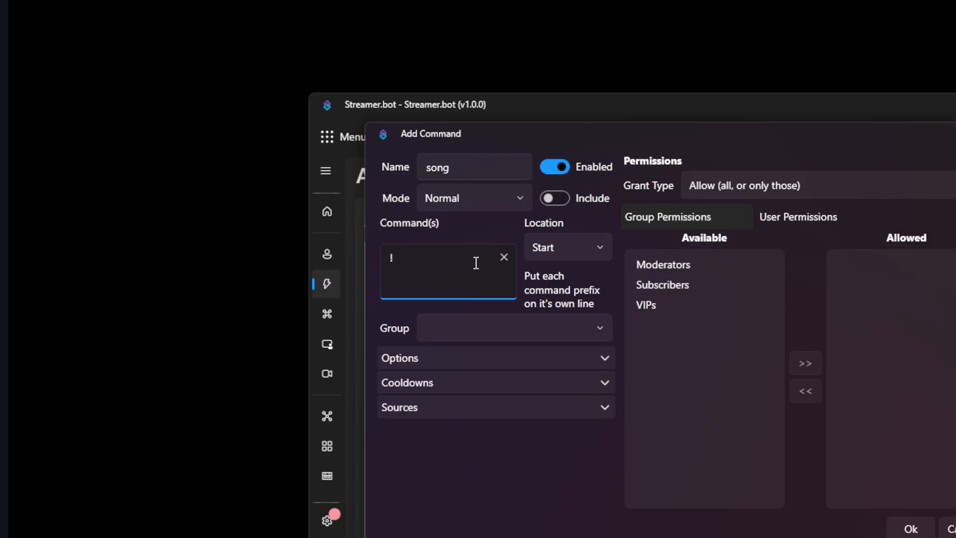
{"action": "type", "text": "song"}
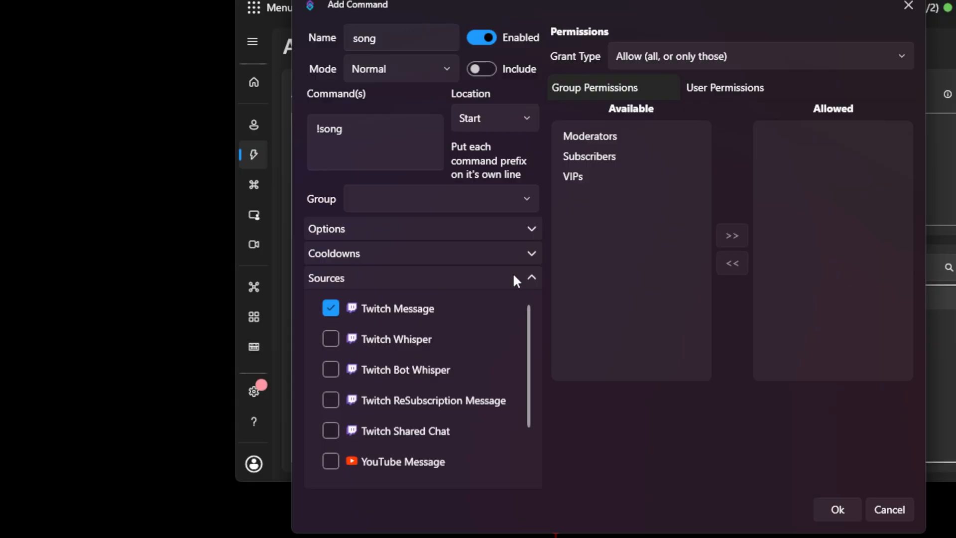
{"action": "scroll", "scroll_direction": "down", "scroll_amount": 3}
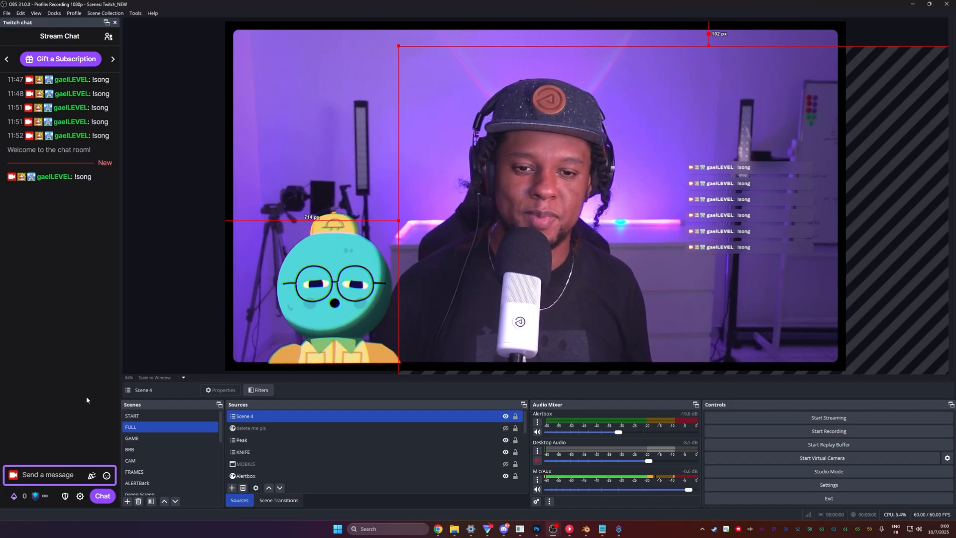
- Select the iPod video inside Scene 4's widget group and open its filters
{"action": "left_click", "coordinate": [132, 438]}
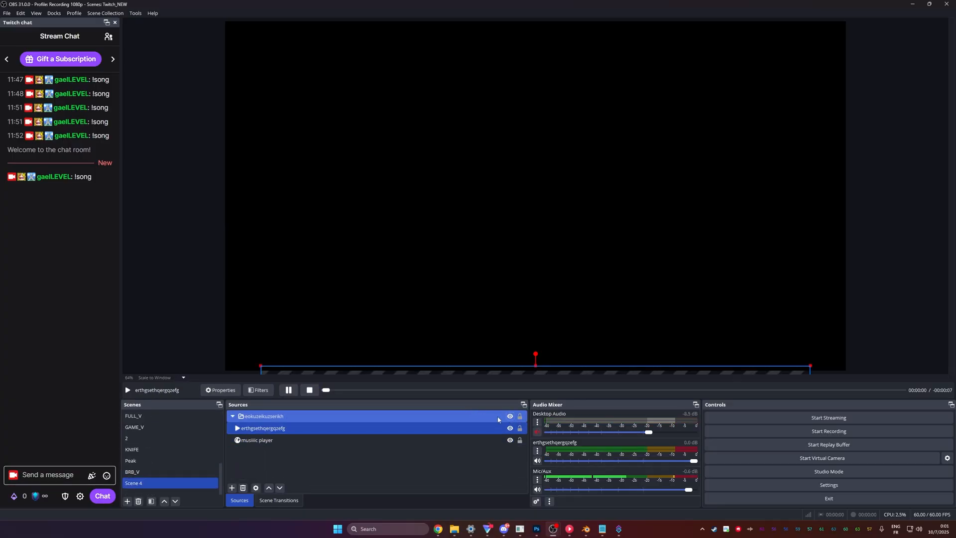
{"action": "left_click", "coordinate": [263, 416]}
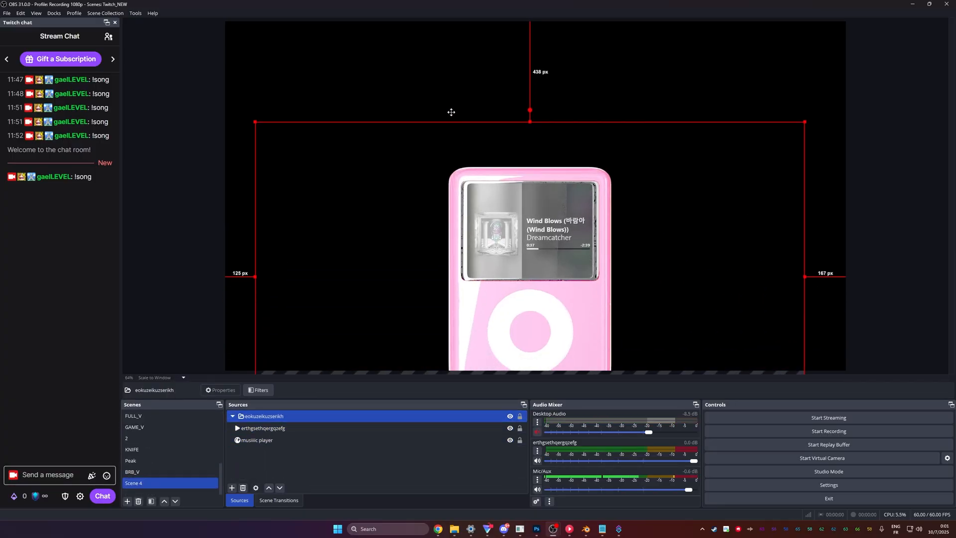
{"action": "left_click", "coordinate": [261, 427]}
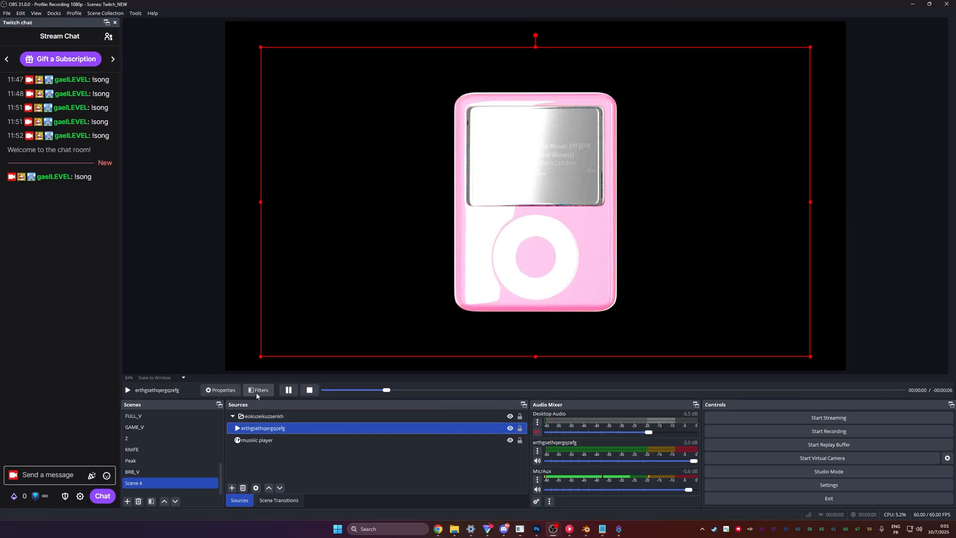
{"action": "left_click", "coordinate": [259, 390]}
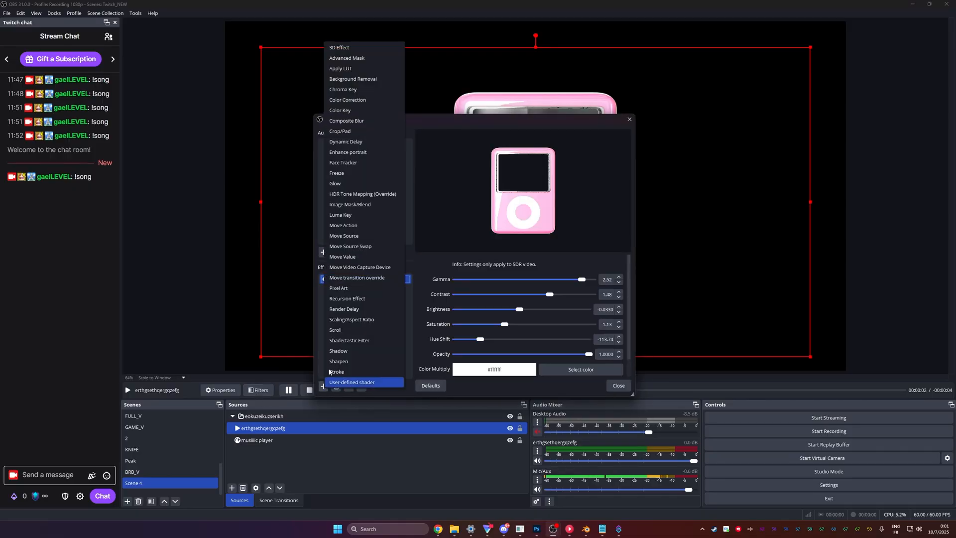
{"action": "mouse_move", "coordinate": [347, 100]}
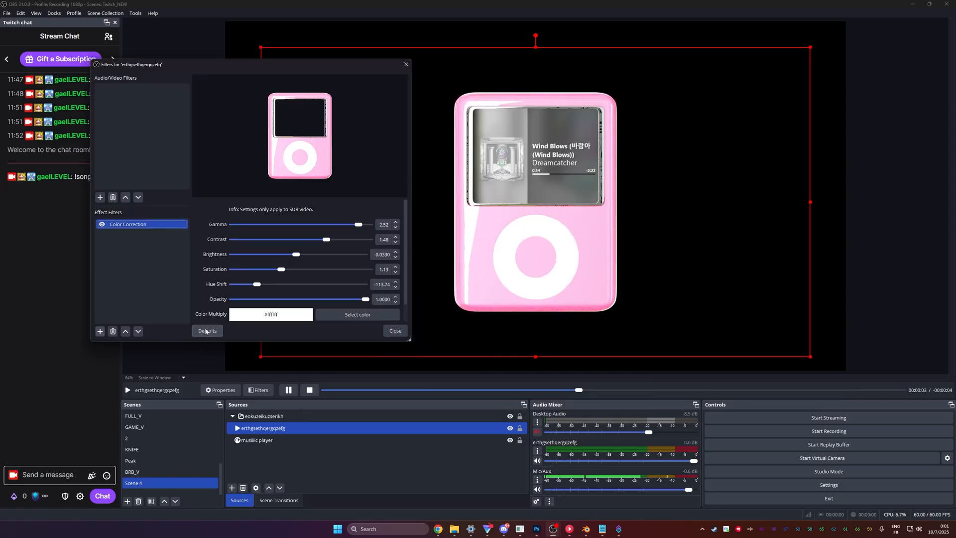
- Reset Color Correction to defaults and try green, magenta and yellow hues with higher saturation
{"action": "left_click", "coordinate": [206, 331]}
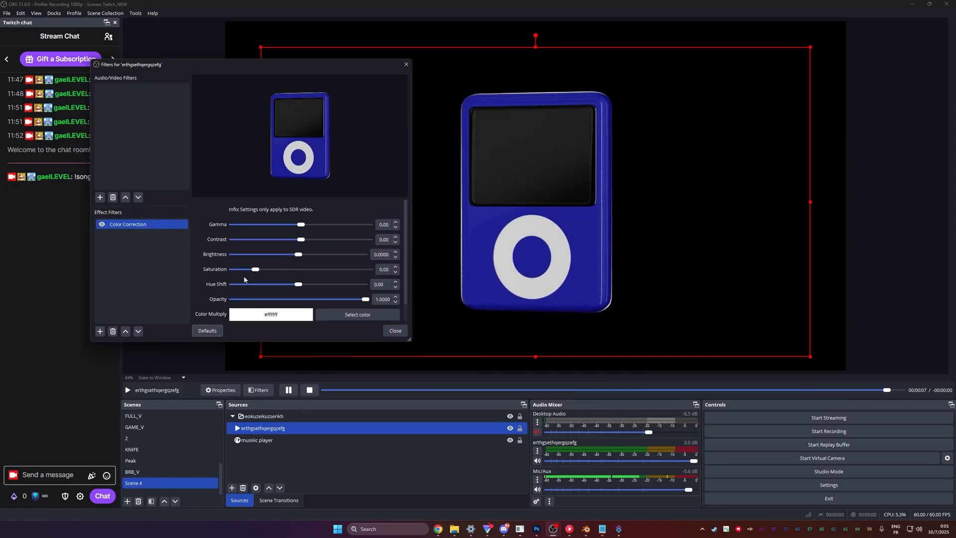
{"action": "left_click_drag", "start_coordinate": [296, 284], "coordinate": [341, 284]}
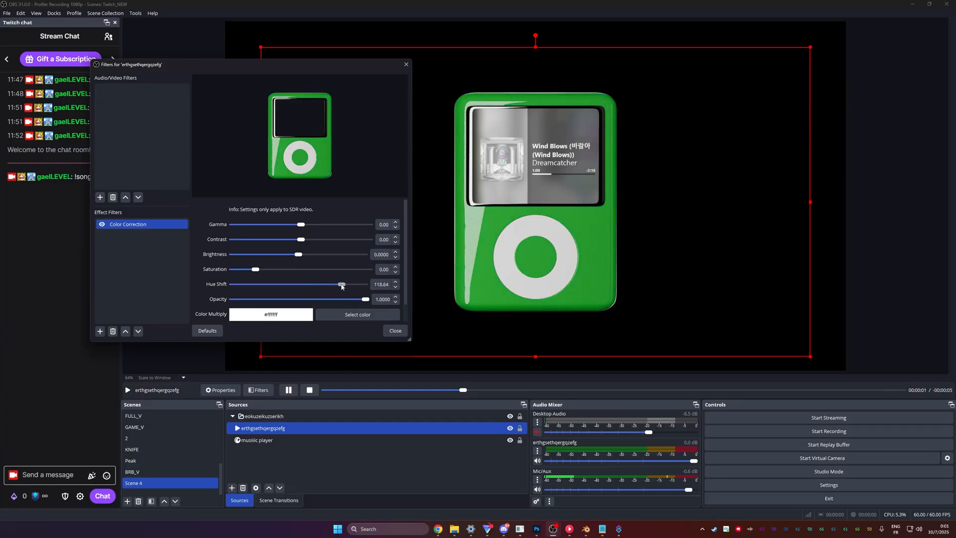
{"action": "left_click_drag", "start_coordinate": [342, 285], "coordinate": [264, 285]}
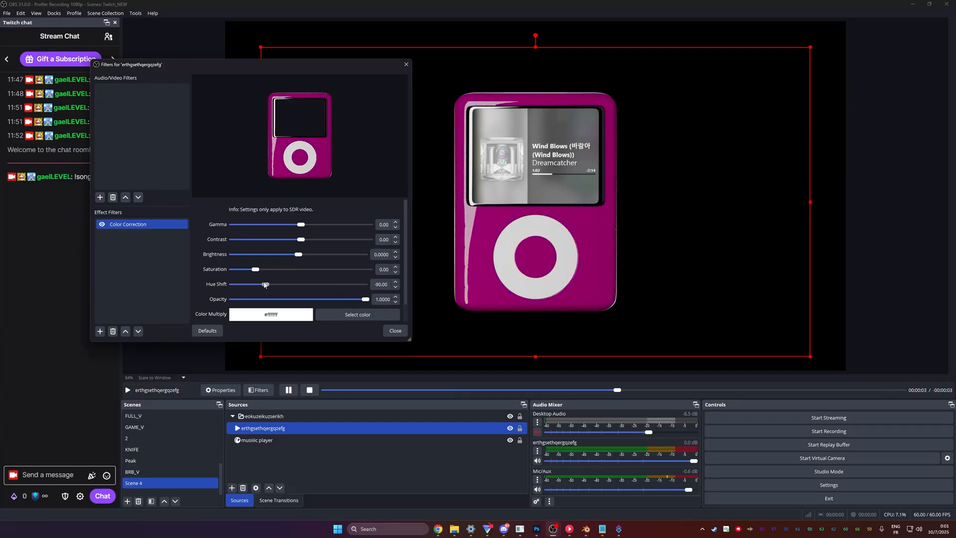
{"action": "left_click_drag", "start_coordinate": [266, 284], "coordinate": [322, 285]}
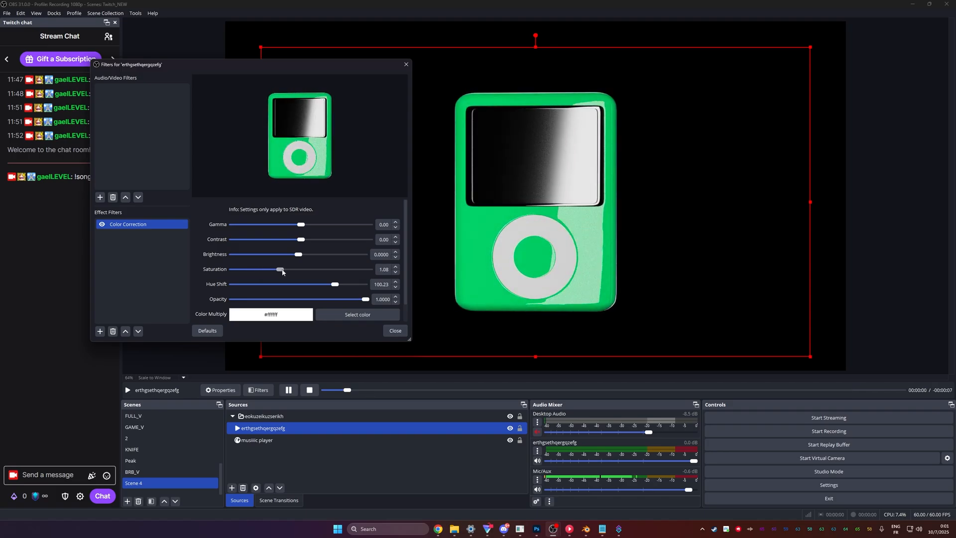
{"action": "left_click_drag", "start_coordinate": [280, 269], "coordinate": [311, 269]}
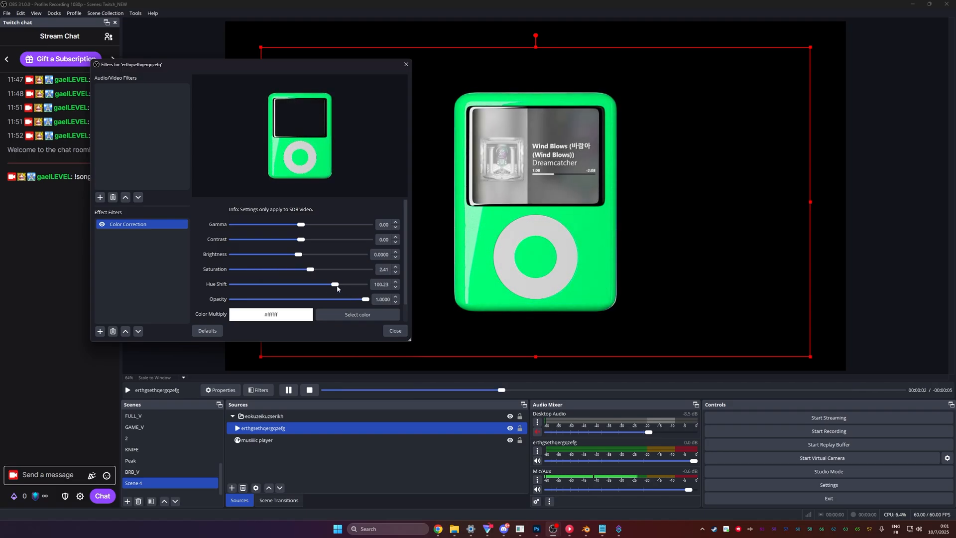
{"action": "left_click_drag", "start_coordinate": [334, 285], "coordinate": [231, 285]}
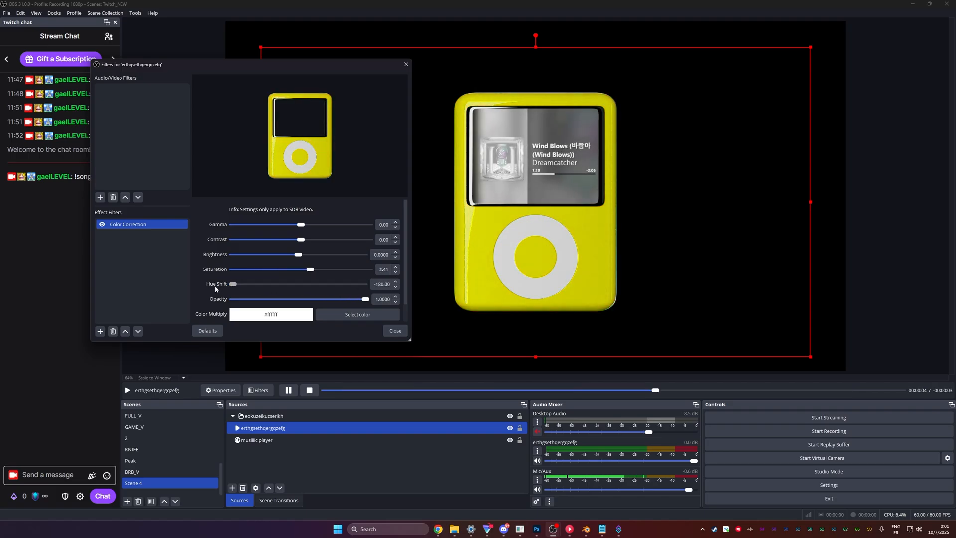
{"action": "left_click_drag", "start_coordinate": [233, 284], "coordinate": [335, 284]}
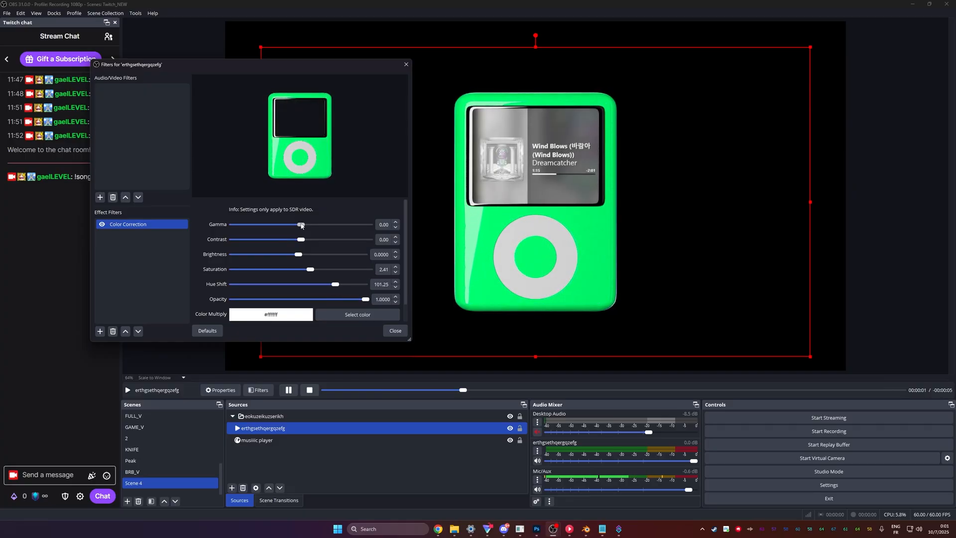
- Raise gamma, tune contrast and hue, and fine-tune saturation to settle on turquoise
{"action": "left_click_drag", "start_coordinate": [298, 225], "coordinate": [329, 224]}
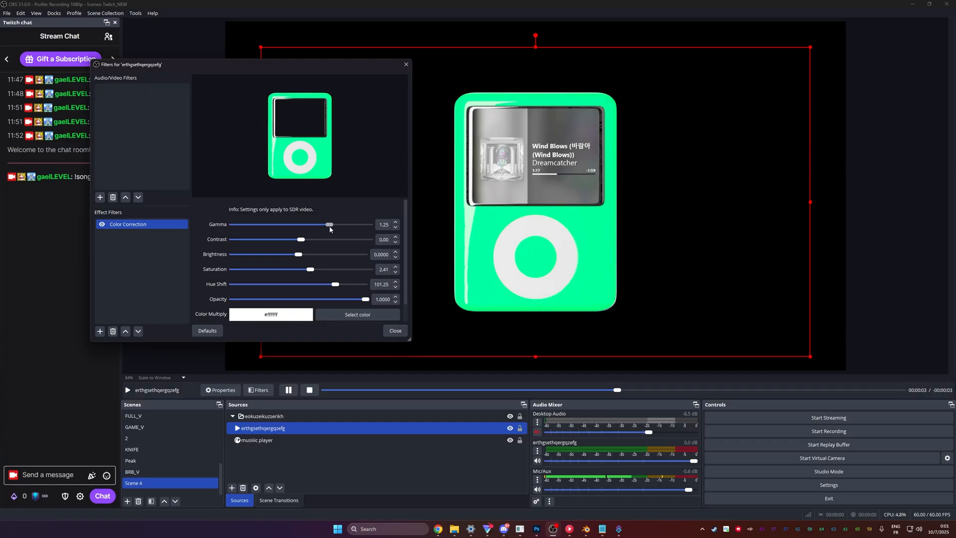
{"action": "left_click_drag", "start_coordinate": [330, 225], "coordinate": [350, 225]}
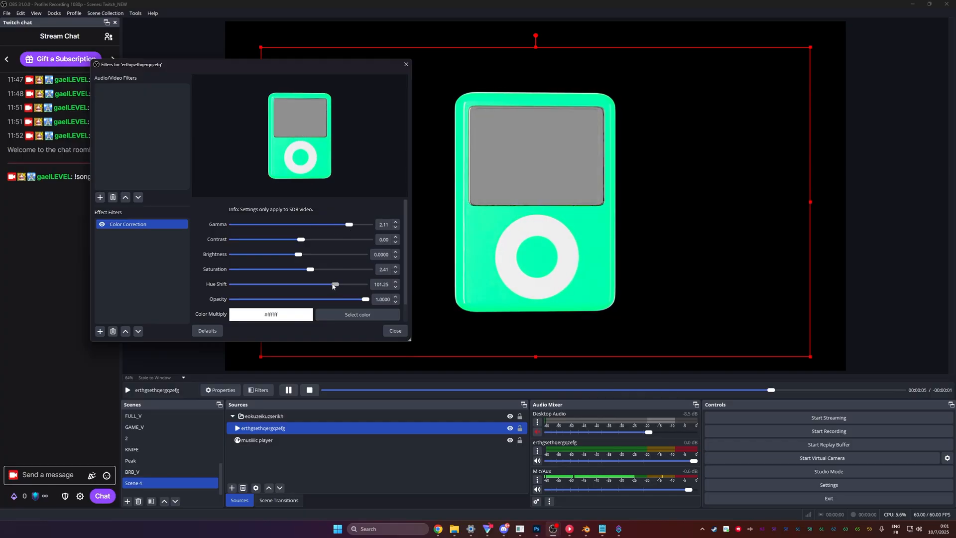
{"action": "left_click_drag", "start_coordinate": [335, 284], "coordinate": [256, 284]}
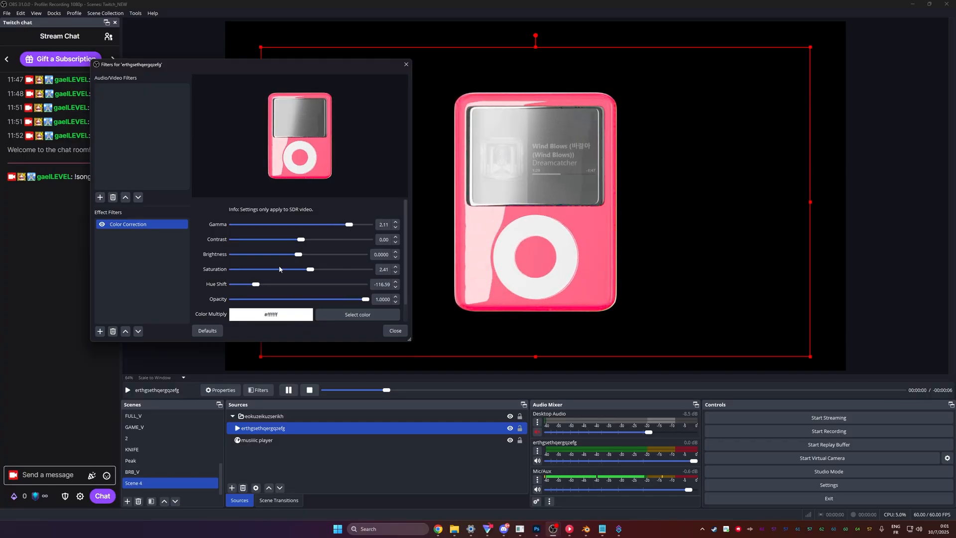
{"action": "left_click_drag", "start_coordinate": [280, 240], "coordinate": [322, 239]}
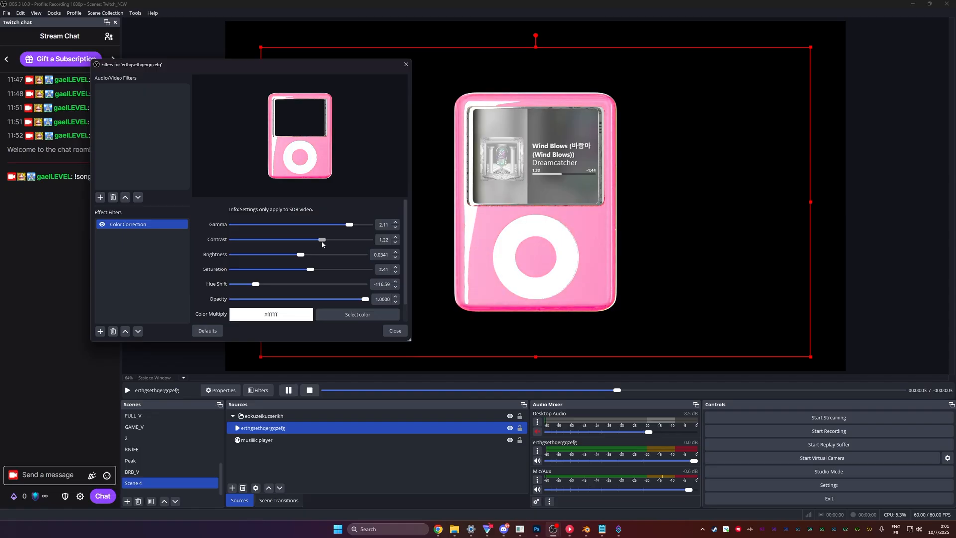
{"action": "left_click_drag", "start_coordinate": [323, 239], "coordinate": [313, 239]}
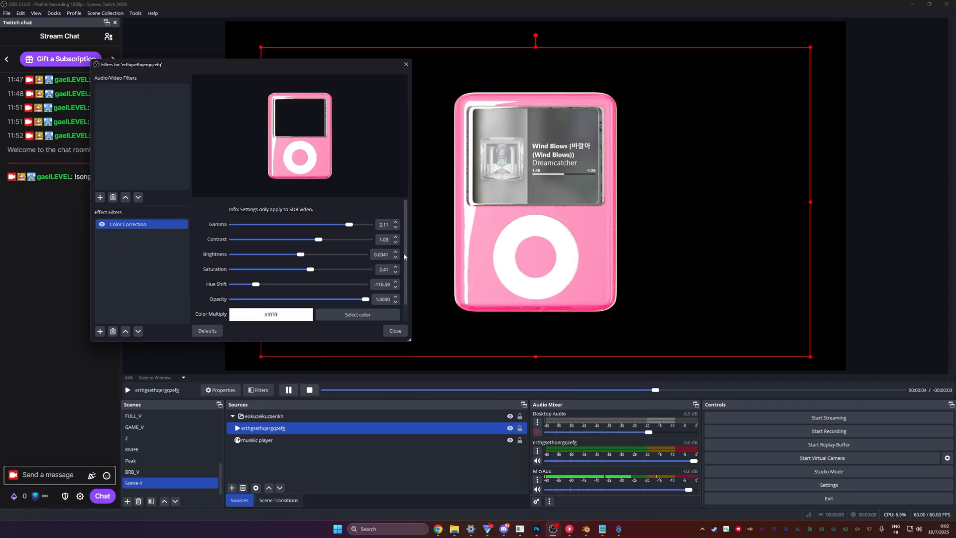
{"action": "left_click_drag", "start_coordinate": [333, 223], "coordinate": [354, 224]}
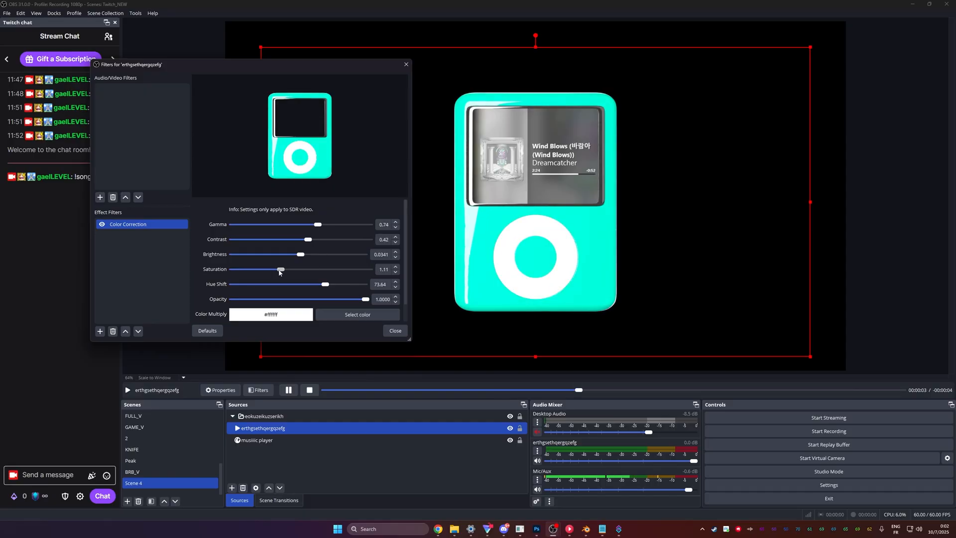
{"action": "left_click_drag", "start_coordinate": [280, 269], "coordinate": [285, 269]}
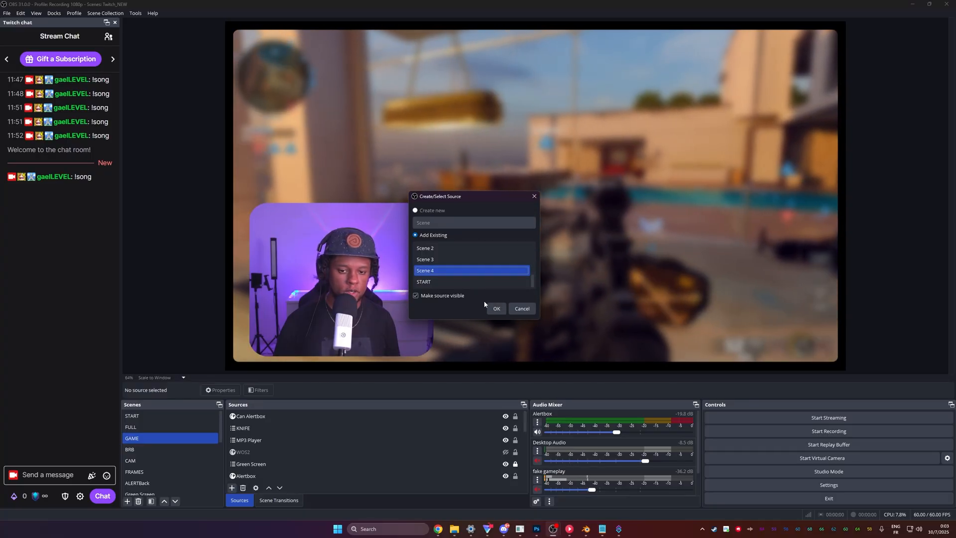
- Add Scene 4 to the GAME scene as an existing scene source
{"action": "left_click", "coordinate": [496, 309]}
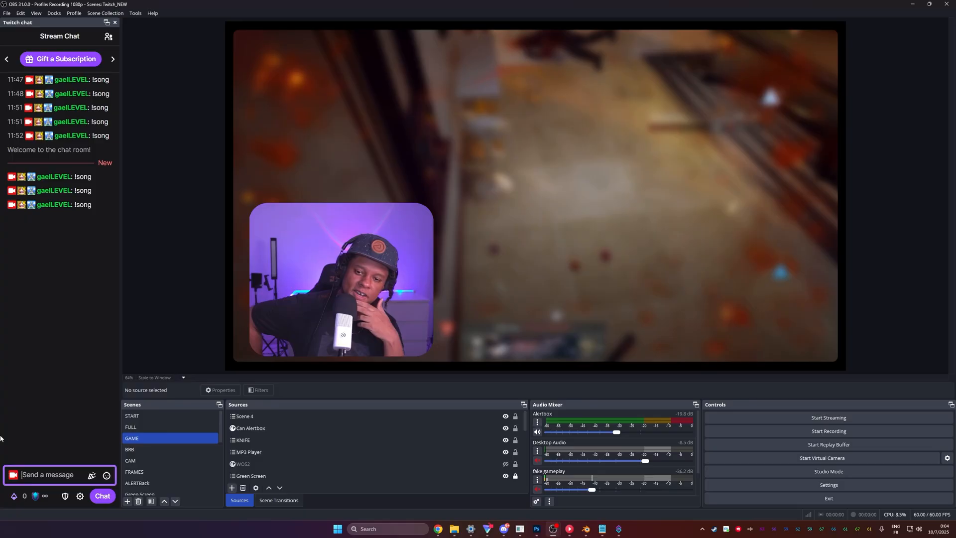
{"action": "left_click", "coordinate": [131, 426]}
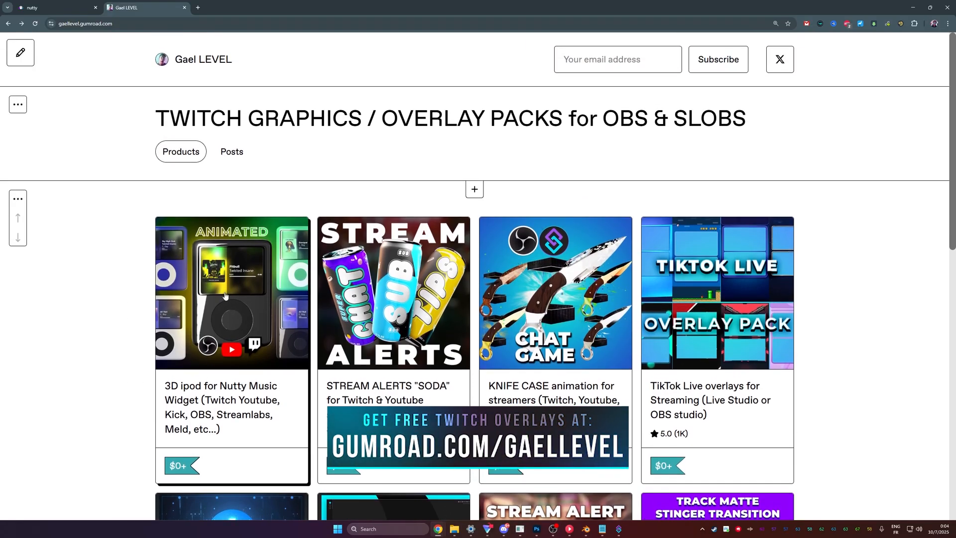
- Open the 3D iPod for Nutty Music Widget page, view two more previews, and read the description
{"action": "left_click", "coordinate": [232, 293]}
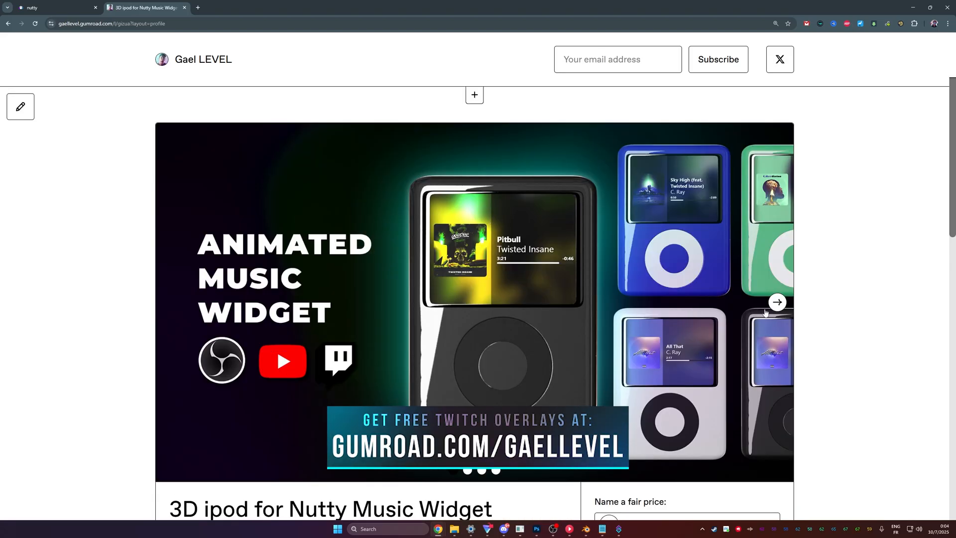
{"action": "left_click", "coordinate": [777, 302]}
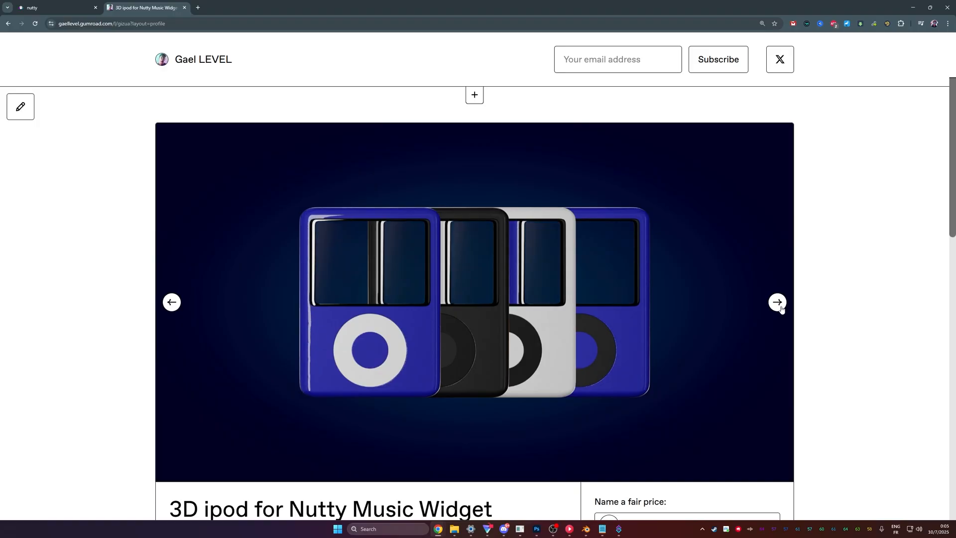
{"action": "left_click", "coordinate": [777, 302]}
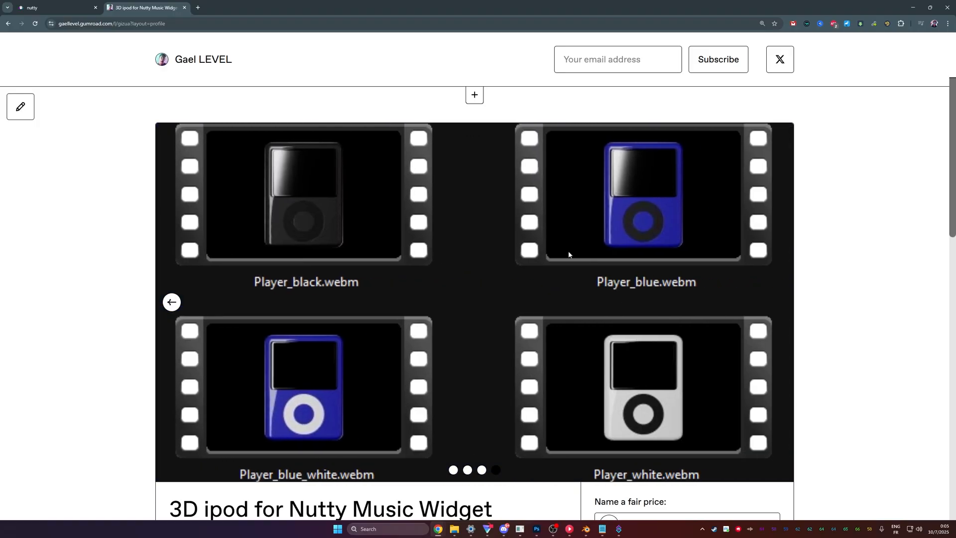
{"action": "mouse_move", "coordinate": [502, 256]}
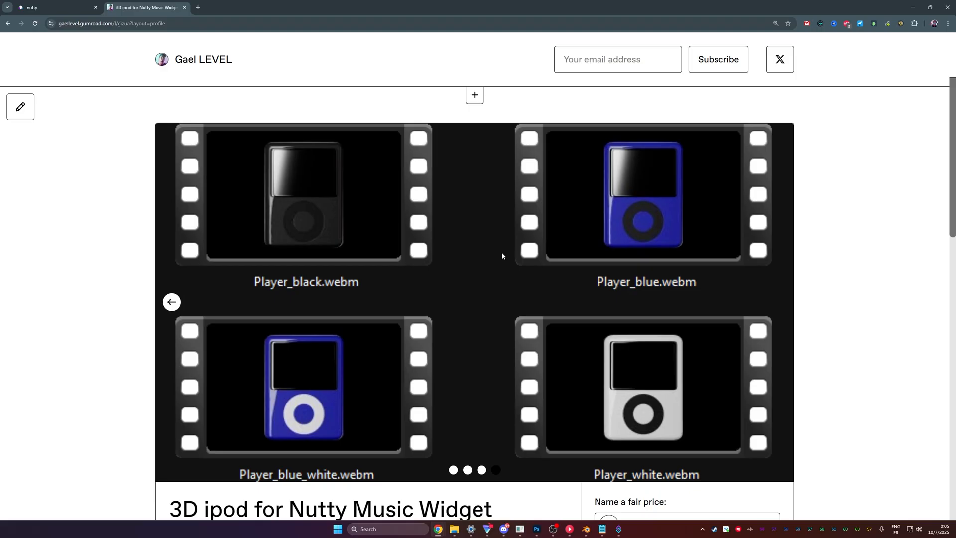
{"action": "scroll", "scroll_direction": "down", "scroll_amount": 3}
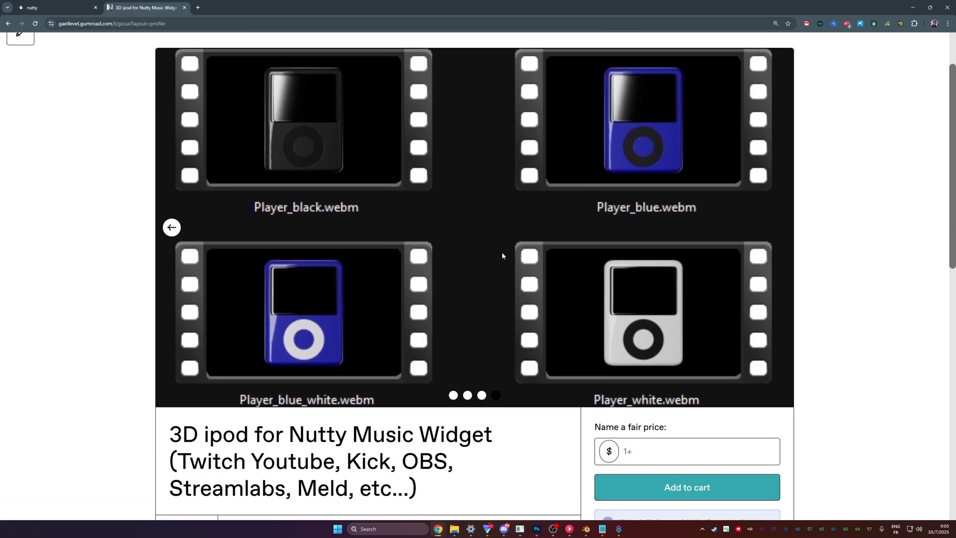
{"action": "scroll", "scroll_direction": "down", "scroll_amount": 3}
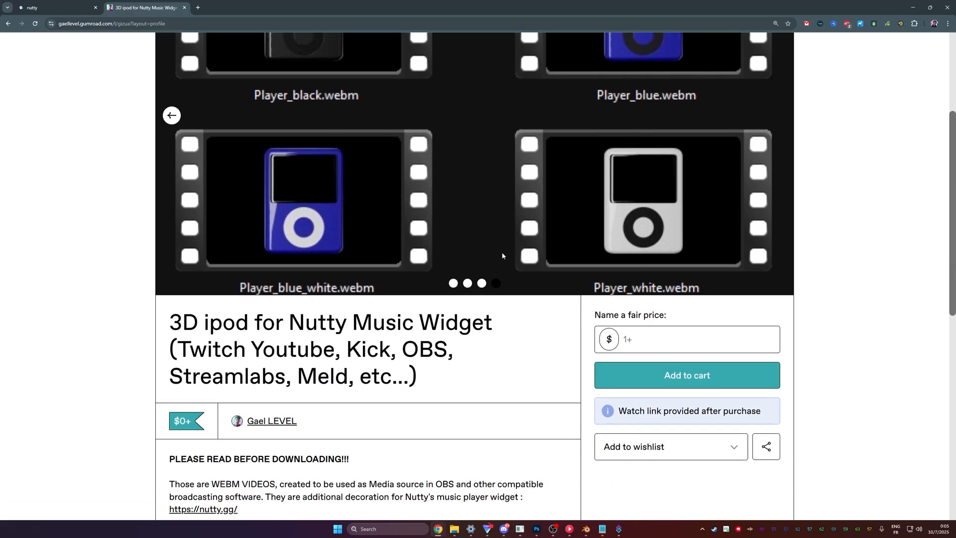
{"action": "scroll", "scroll_direction": "down", "scroll_amount": 3}
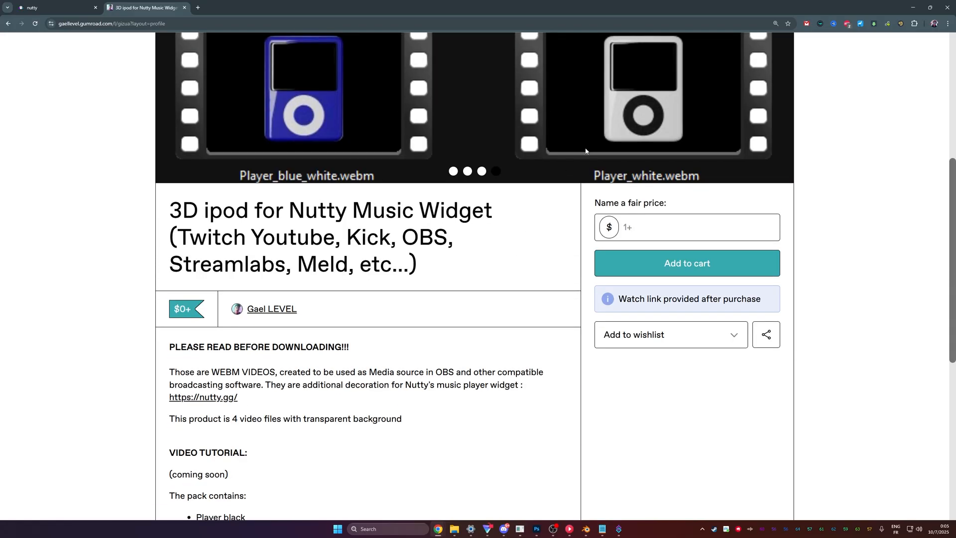